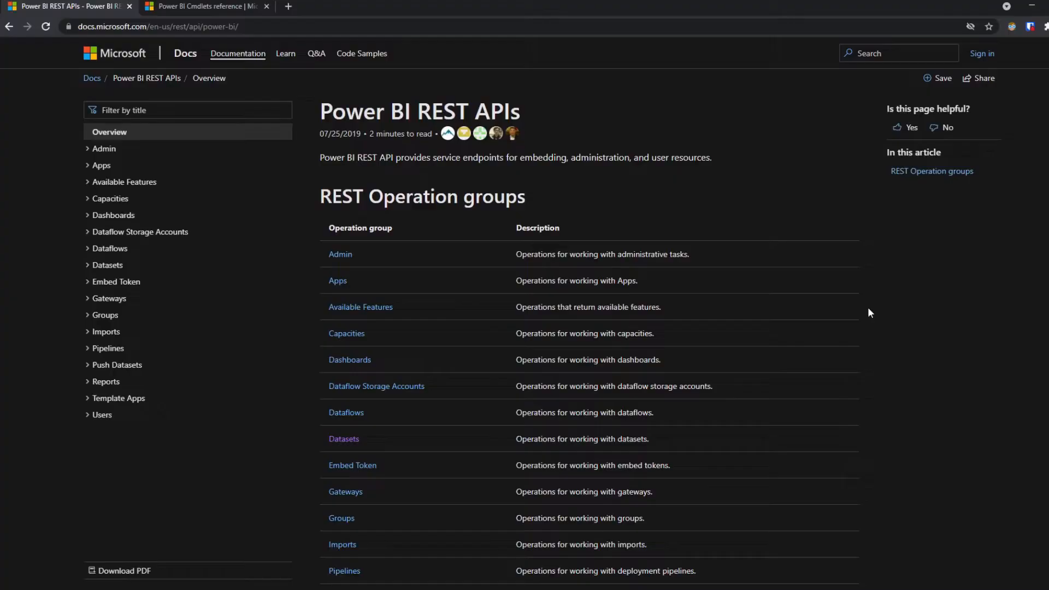
Go full screen and expand the Datasets group to browse its operations, such as Get Datasets and Refresh Dataset
{"action": "key", "text": "F11"}
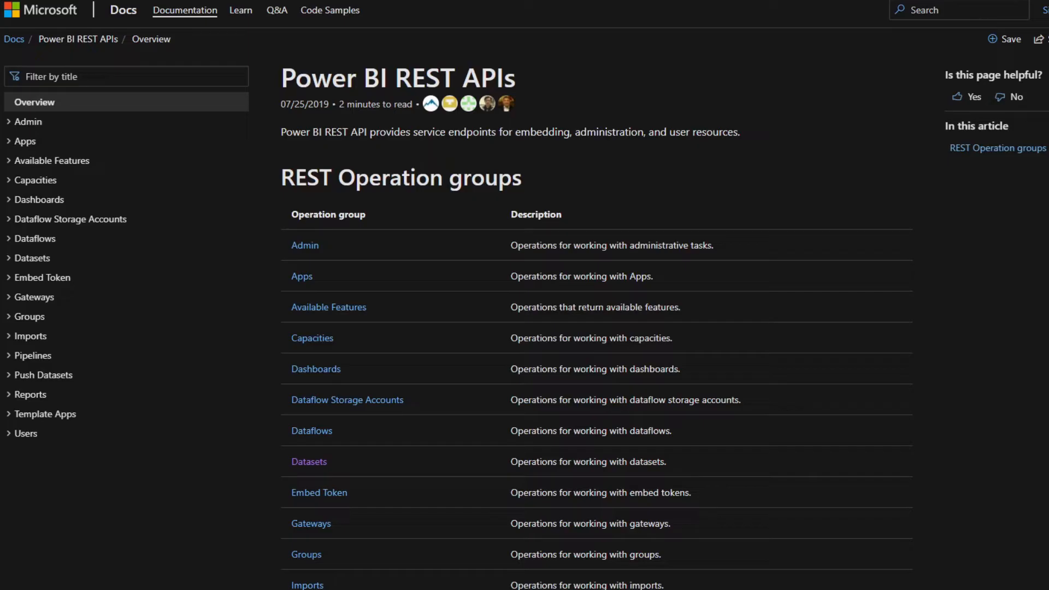
{"action": "left_click", "coordinate": [32, 258]}
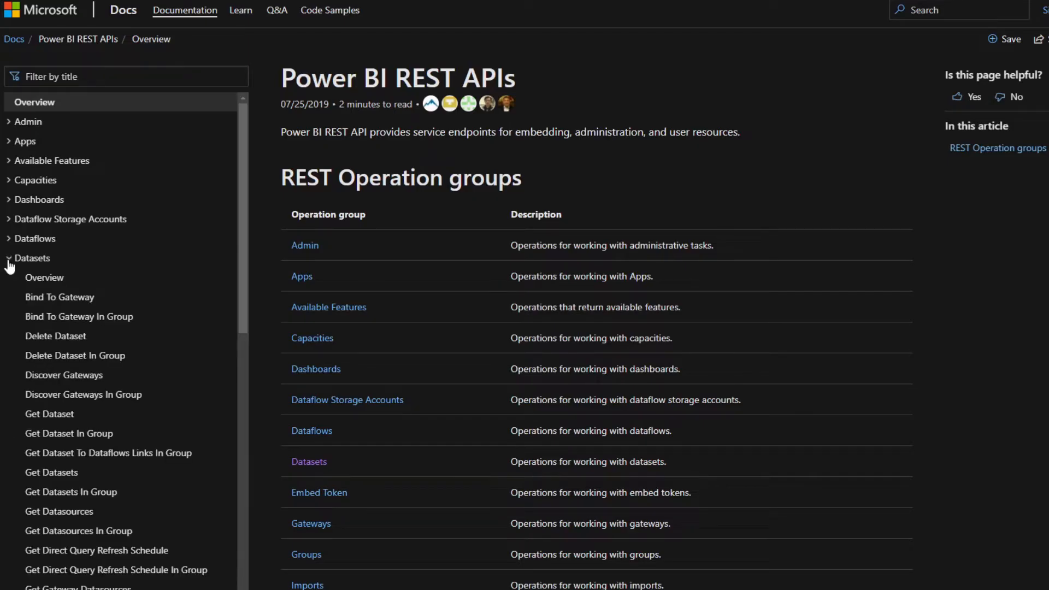
{"action": "scroll", "scroll_direction": "down", "scroll_amount": 3}
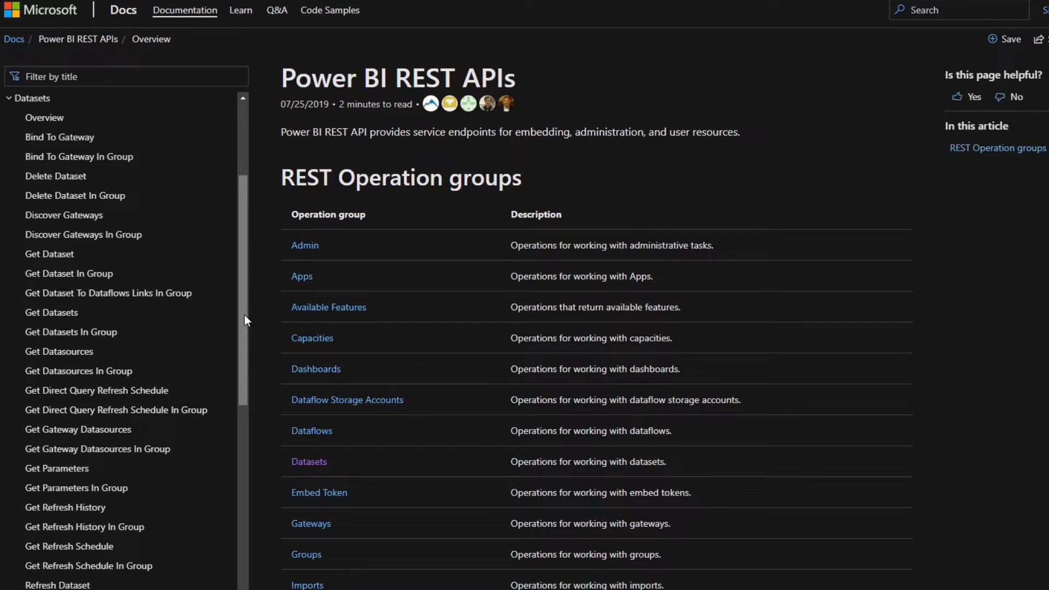
{"action": "mouse_move", "coordinate": [243, 263]}
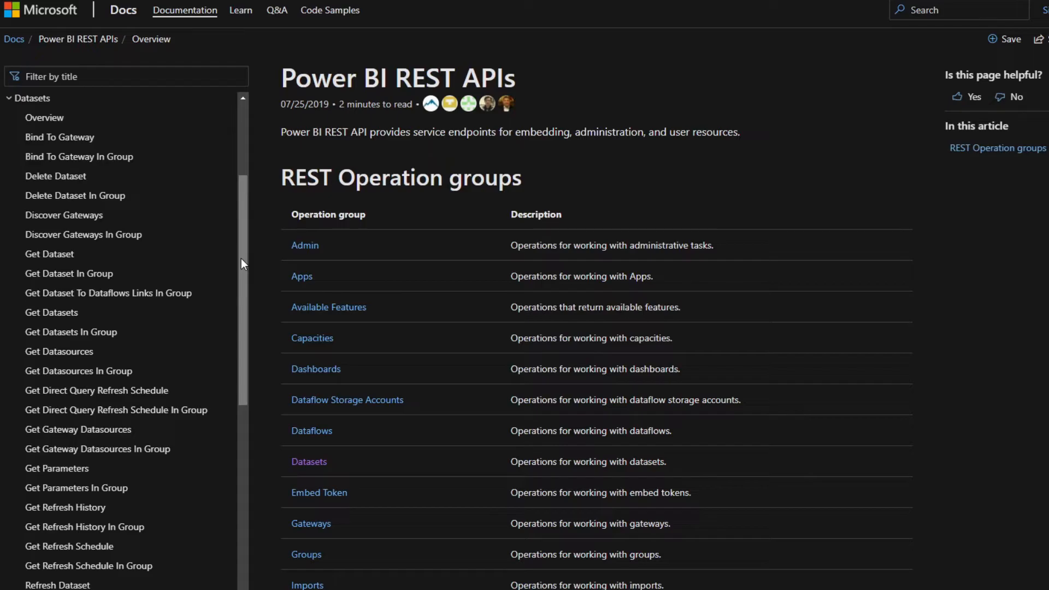
{"action": "scroll", "scroll_direction": "down", "scroll_amount": 3}
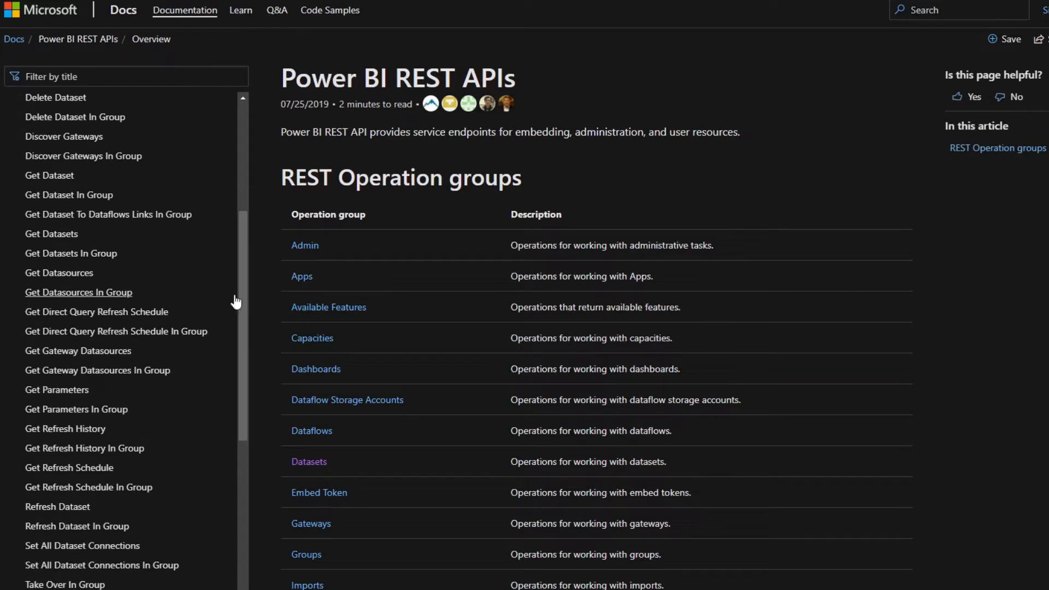
{"action": "mouse_move", "coordinate": [241, 288]}
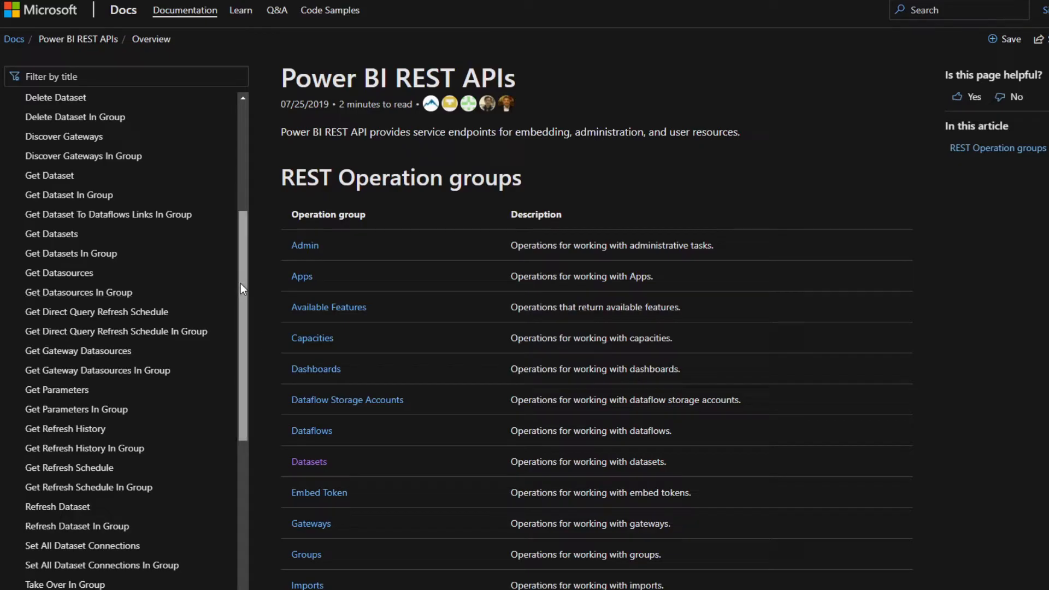
{"action": "scroll", "scroll_direction": "down", "scroll_amount": 3}
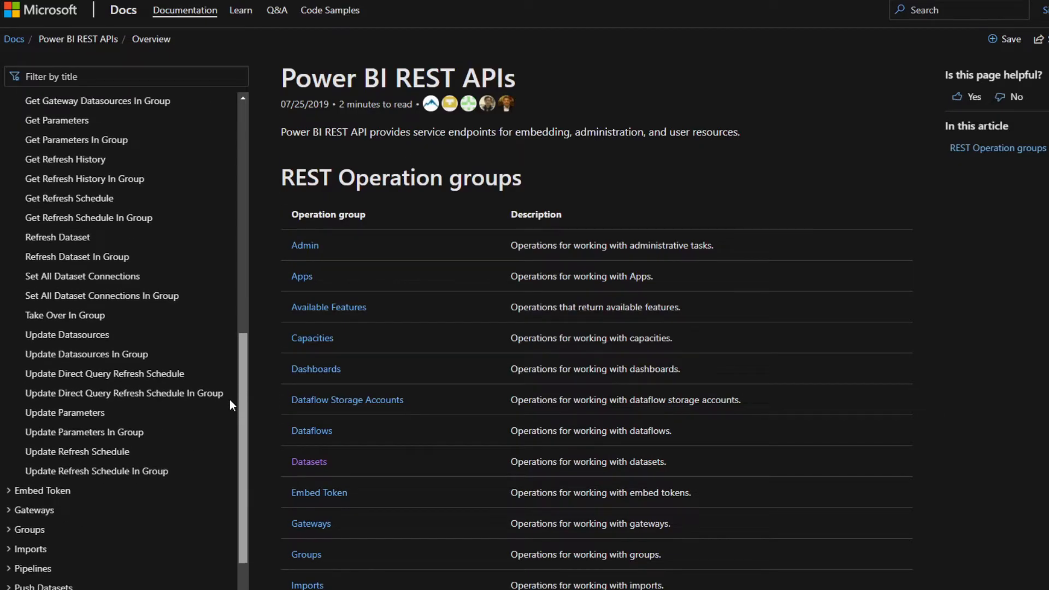
{"action": "scroll", "scroll_direction": "up", "scroll_amount": 3}
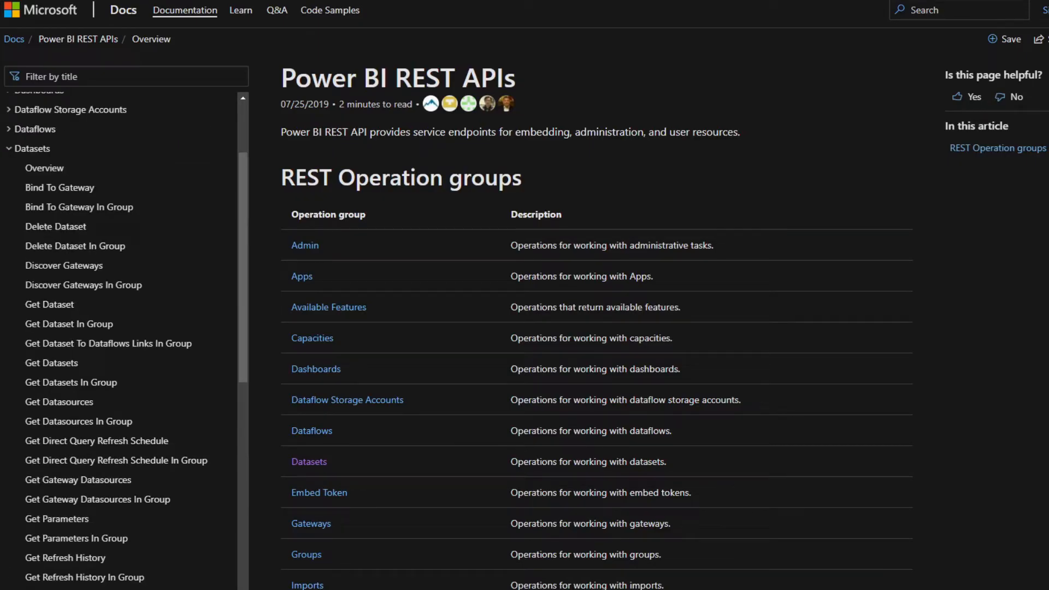
{"action": "mouse_move", "coordinate": [4, 335]}
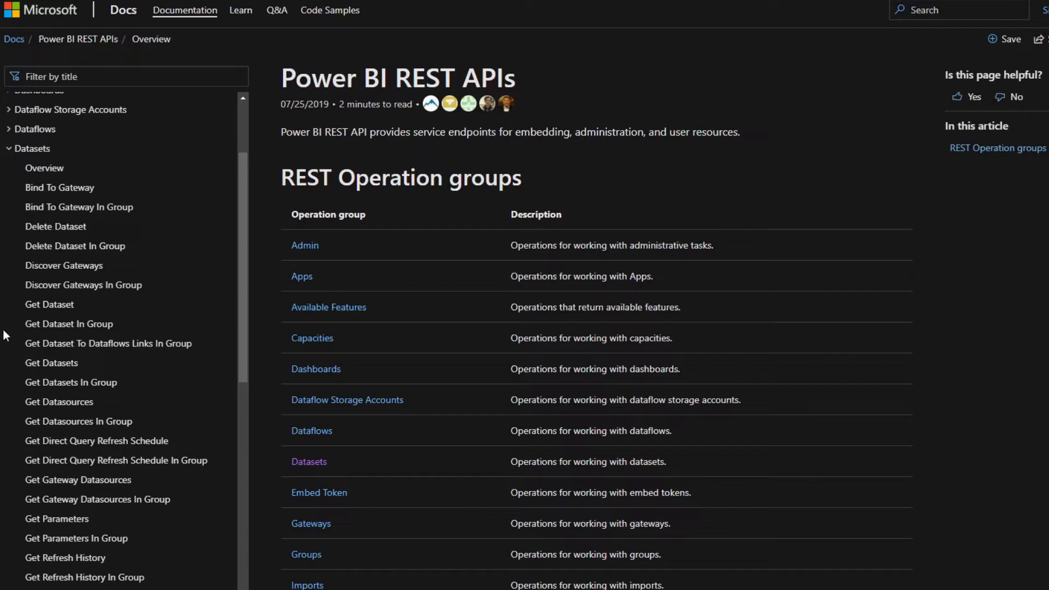
{"action": "mouse_move", "coordinate": [52, 363]}
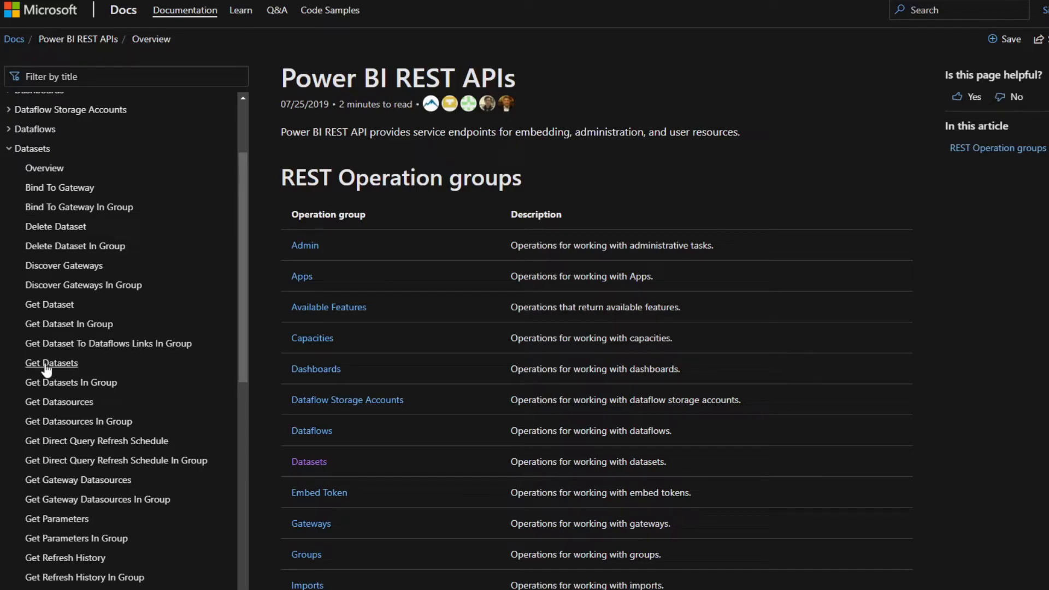
Open Get Datasets and read through its Responses, Examples and Definitions sections
{"action": "left_click", "coordinate": [51, 363]}
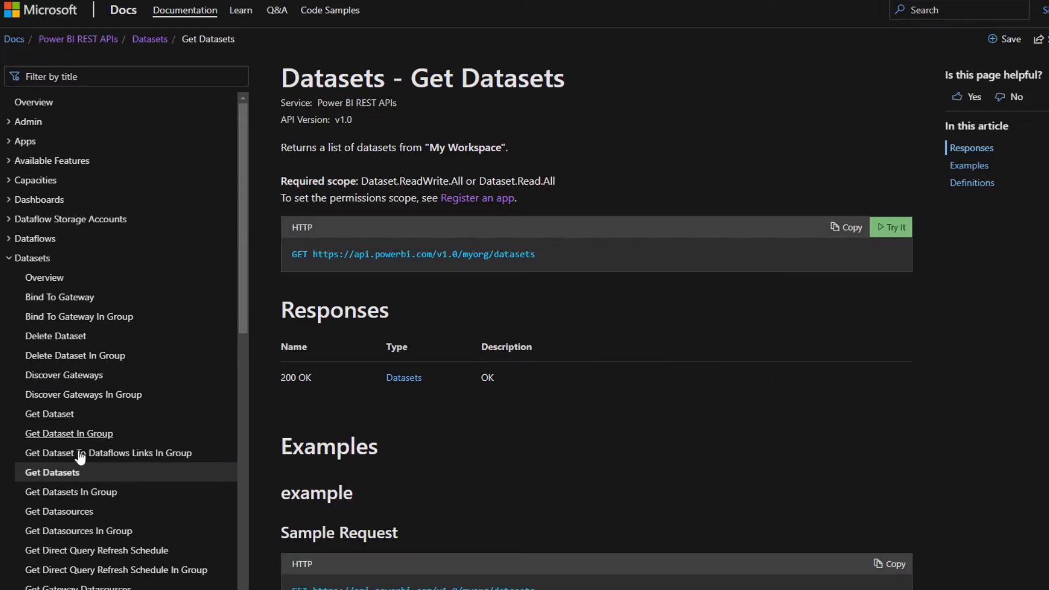
{"action": "mouse_move", "coordinate": [64, 478]}
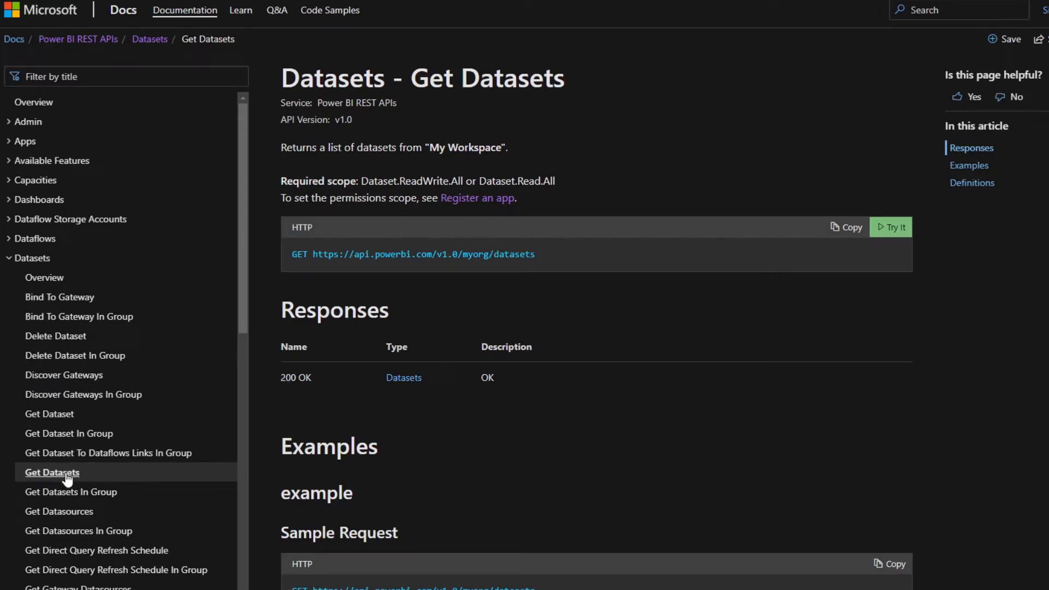
{"action": "mouse_move", "coordinate": [446, 210]}
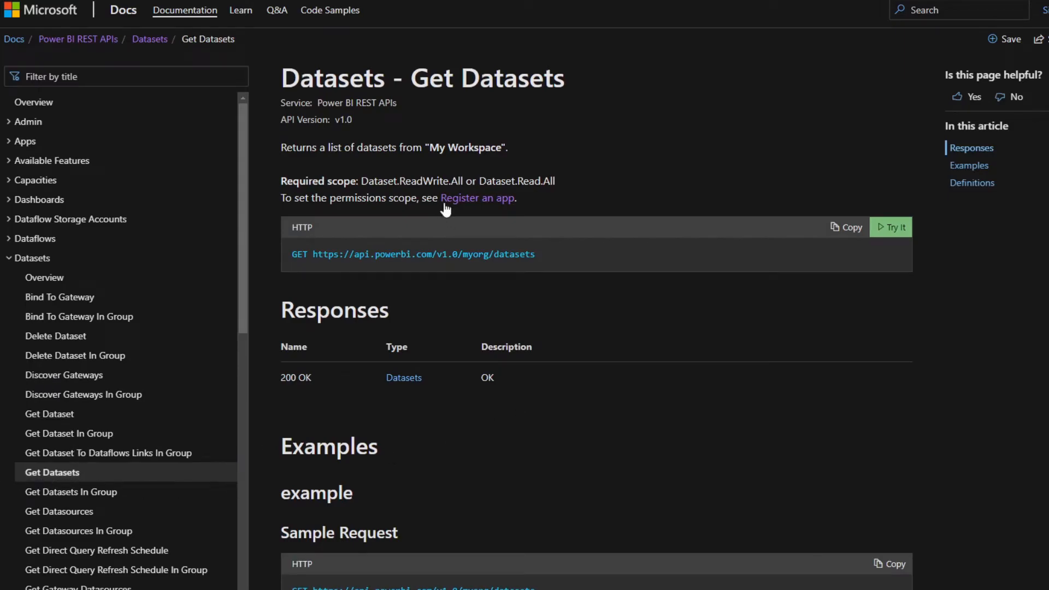
{"action": "mouse_move", "coordinate": [599, 501]}
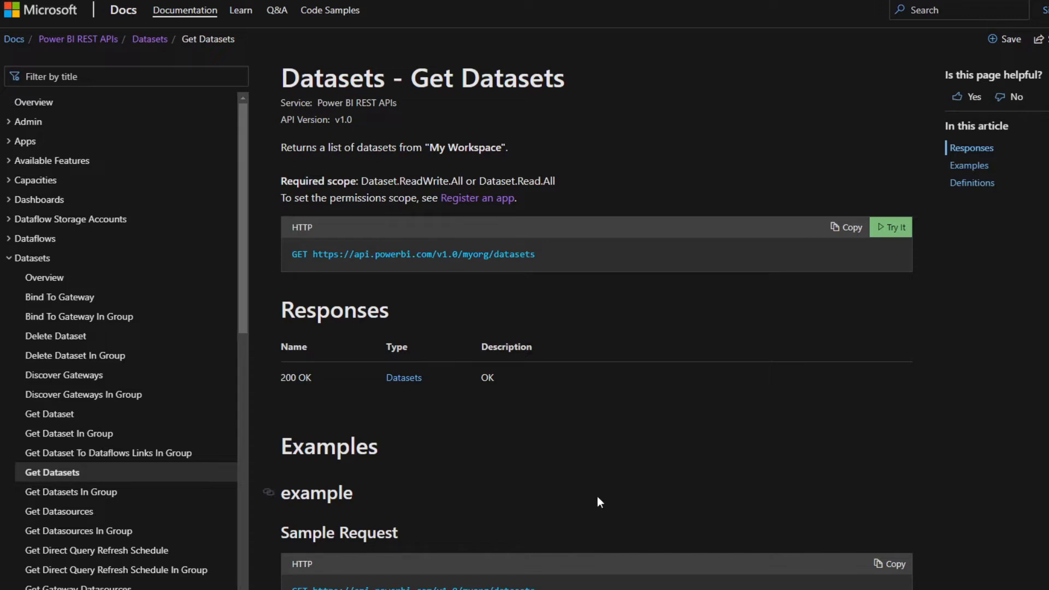
{"action": "mouse_move", "coordinate": [407, 249]}
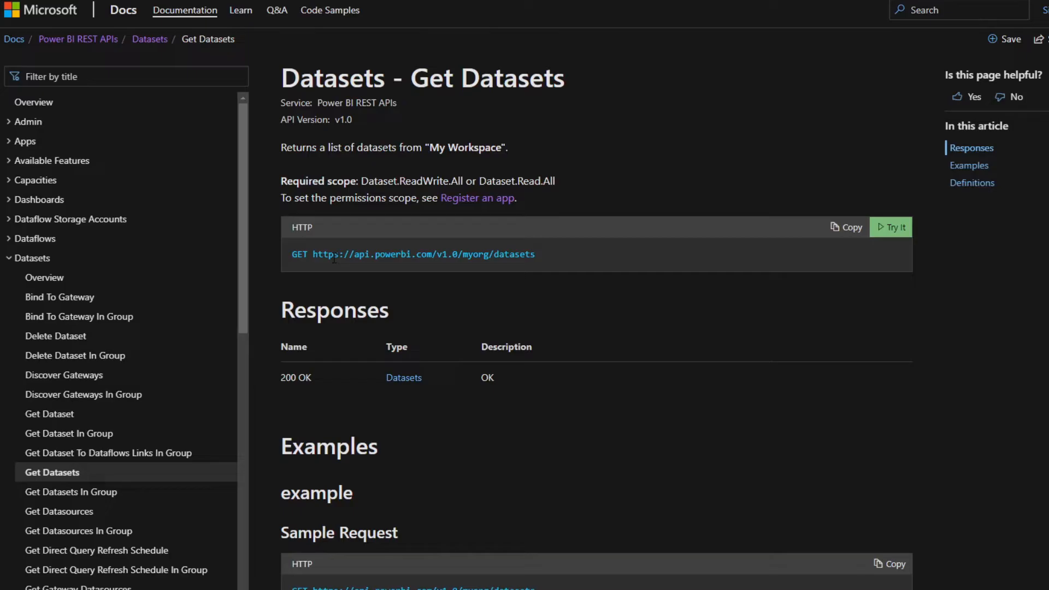
{"action": "scroll", "scroll_direction": "down", "scroll_amount": 3}
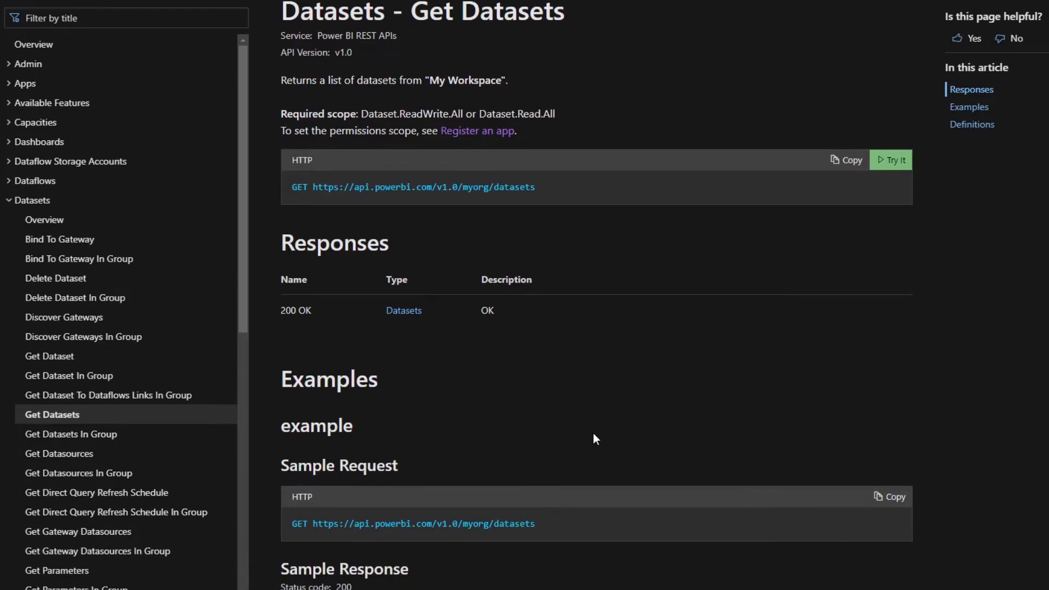
{"action": "scroll", "scroll_direction": "down", "scroll_amount": 3}
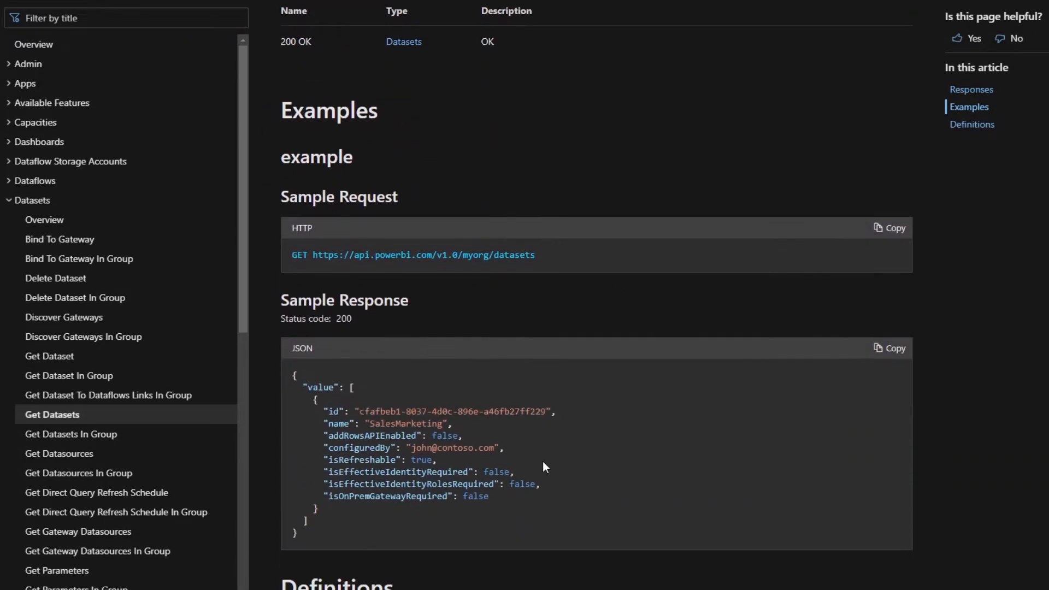
{"action": "scroll", "scroll_direction": "down", "scroll_amount": 3}
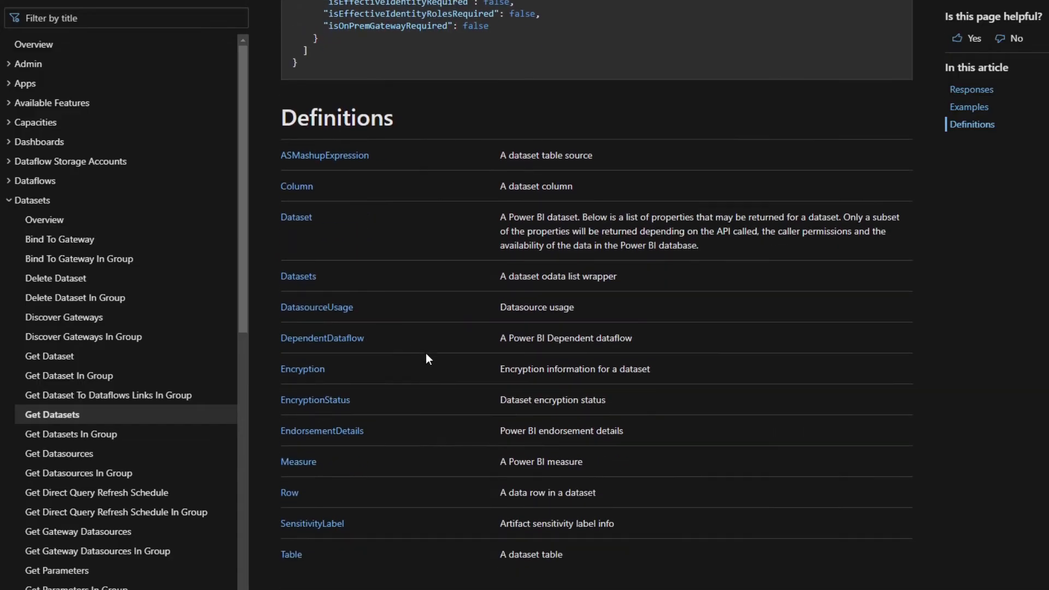
{"action": "scroll", "scroll_direction": "down", "scroll_amount": 3}
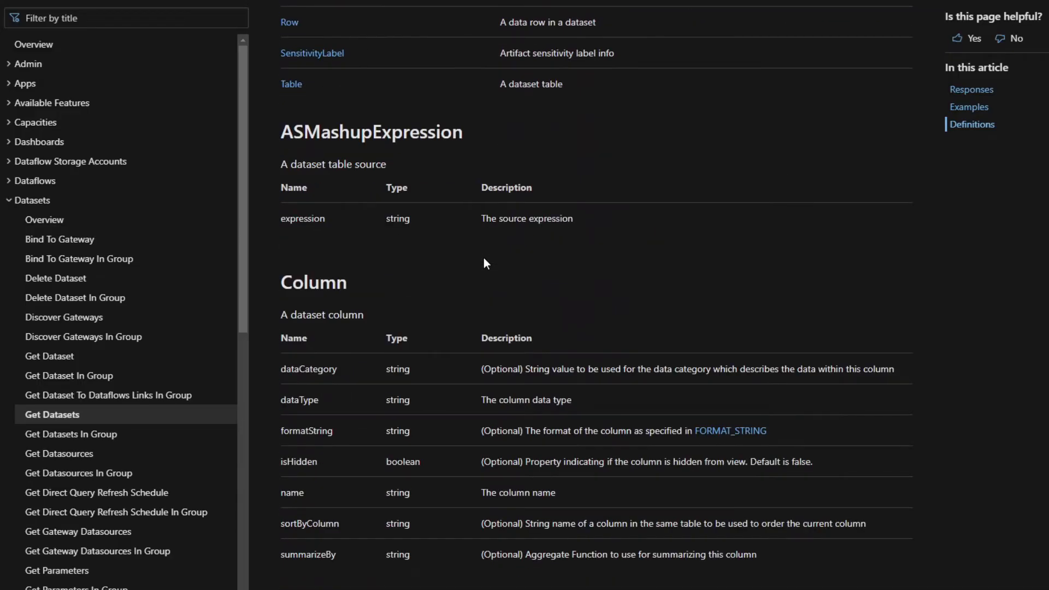
{"action": "scroll", "scroll_direction": "down", "scroll_amount": 3}
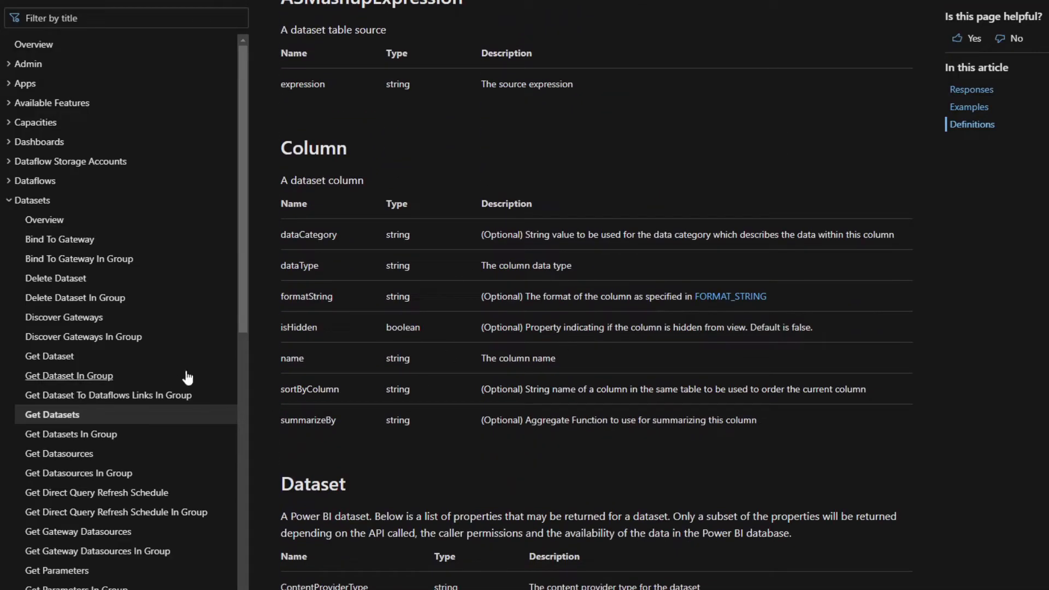
{"action": "mouse_move", "coordinate": [637, 386]}
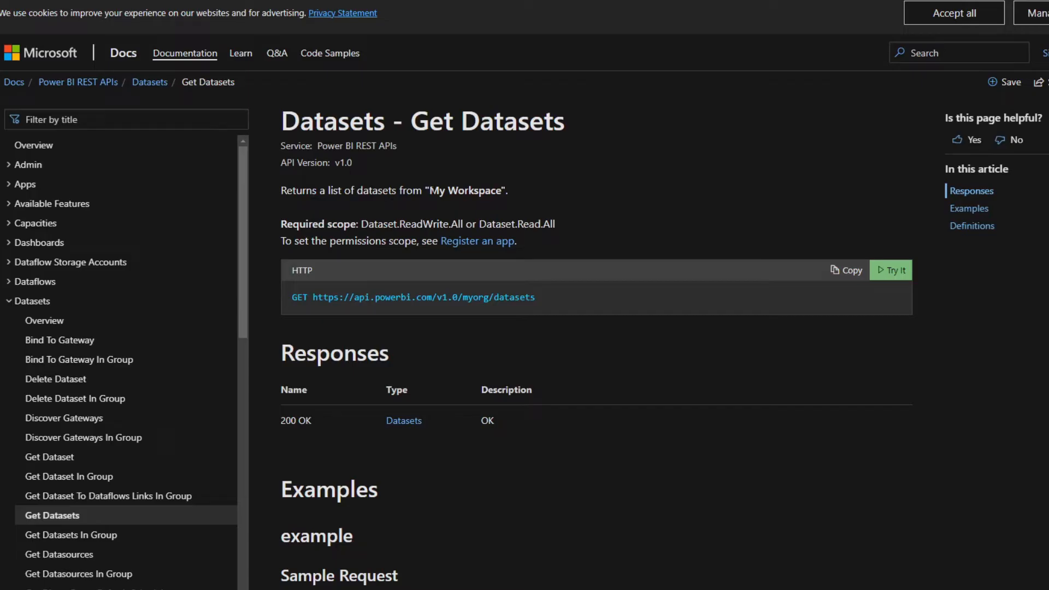
{"action": "mouse_move", "coordinate": [517, 201]}
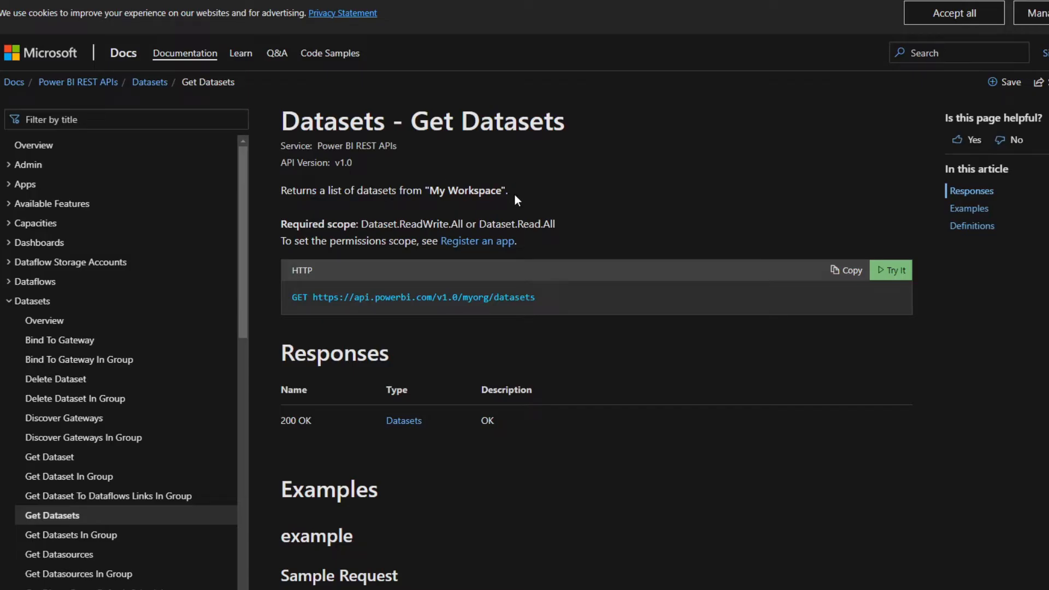
Scroll through the Get Datasets sample request and JSON response, then return to the top
{"action": "scroll", "scroll_direction": "down", "scroll_amount": 3}
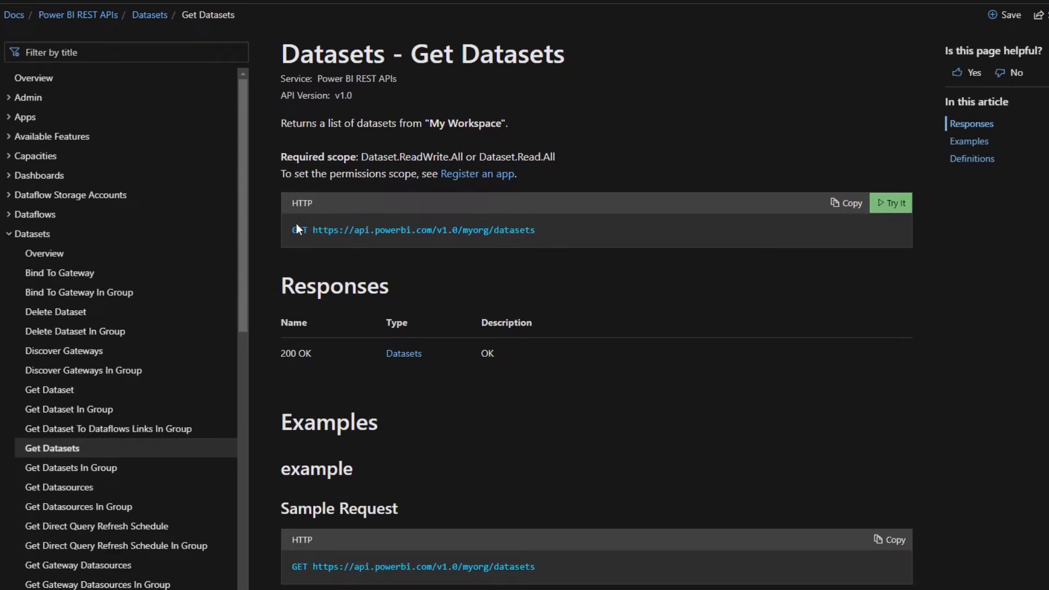
{"action": "scroll", "scroll_direction": "down", "scroll_amount": 3}
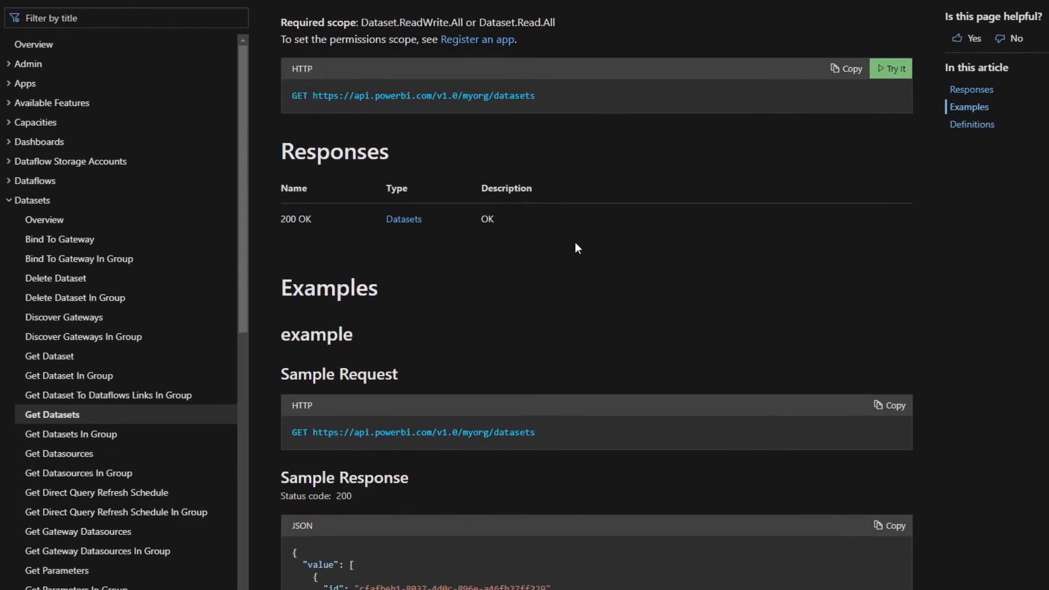
{"action": "scroll", "scroll_direction": "down", "scroll_amount": 3}
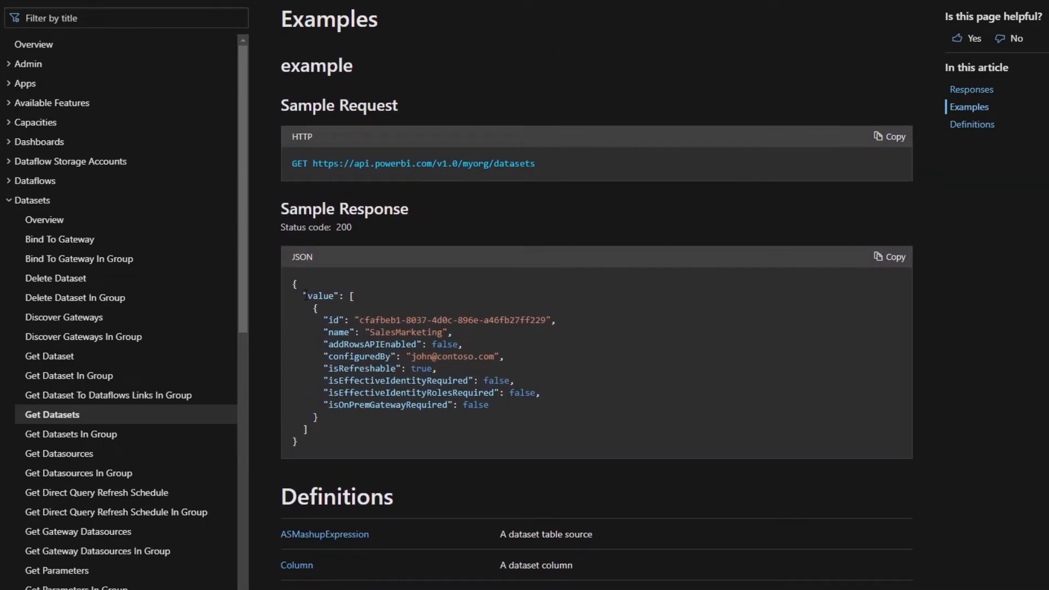
{"action": "mouse_move", "coordinate": [301, 286]}
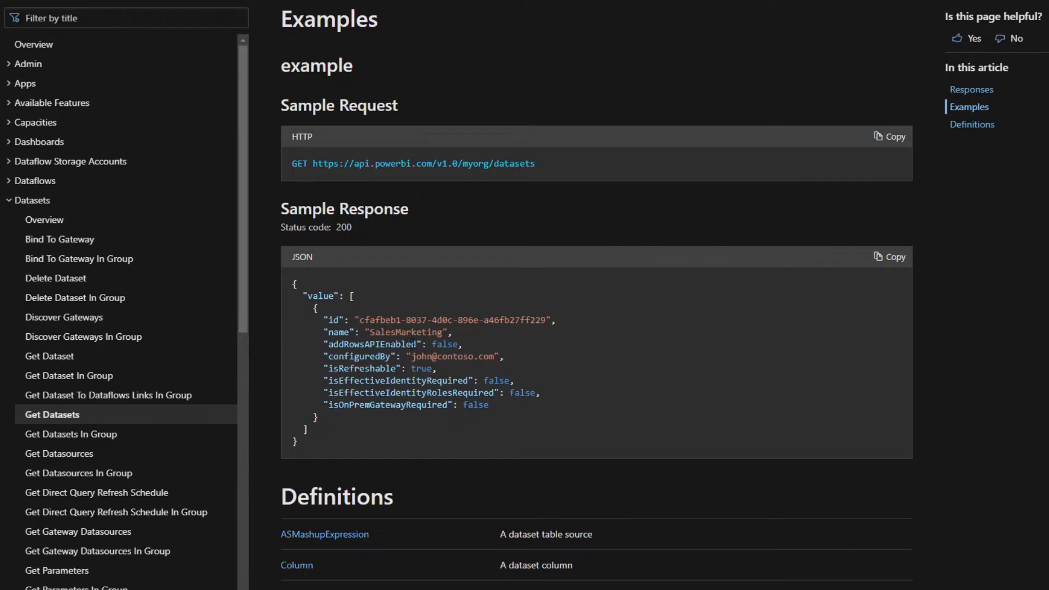
{"action": "scroll", "scroll_direction": "up", "scroll_amount": 3}
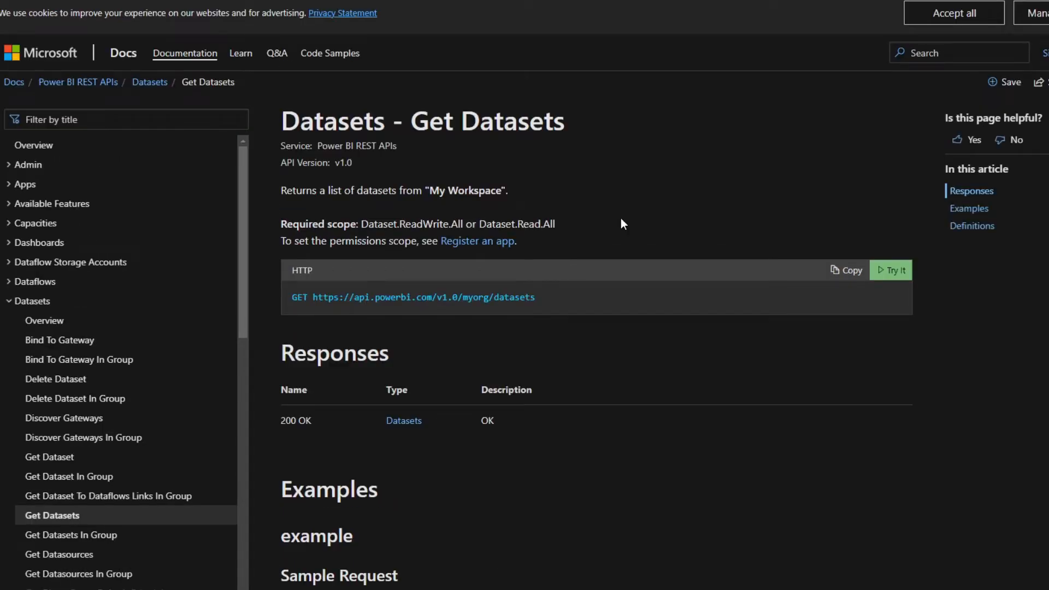
{"action": "mouse_move", "coordinate": [902, 298]}
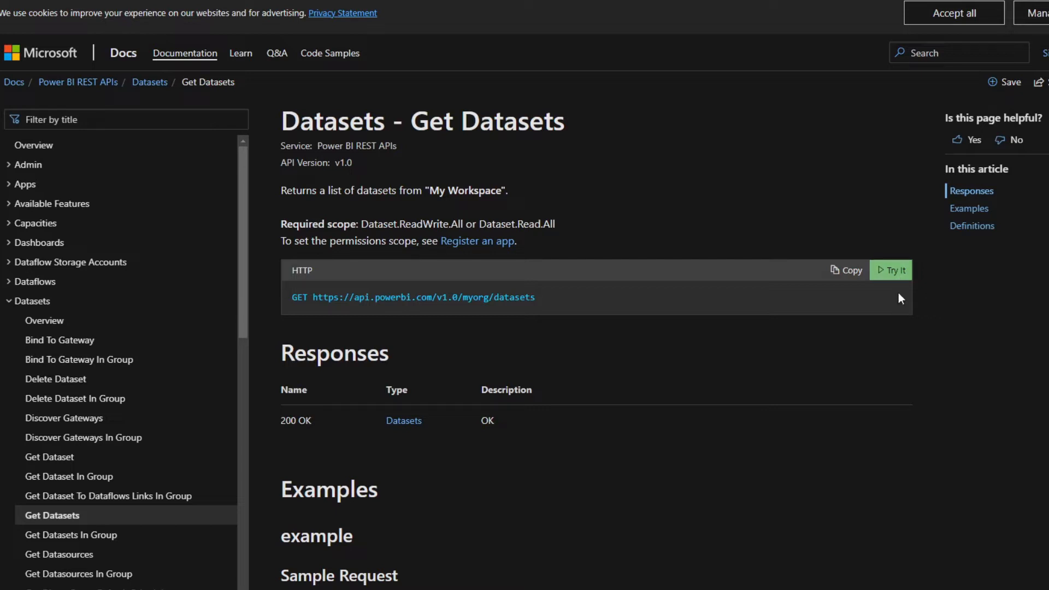
{"action": "mouse_move", "coordinate": [896, 297]}
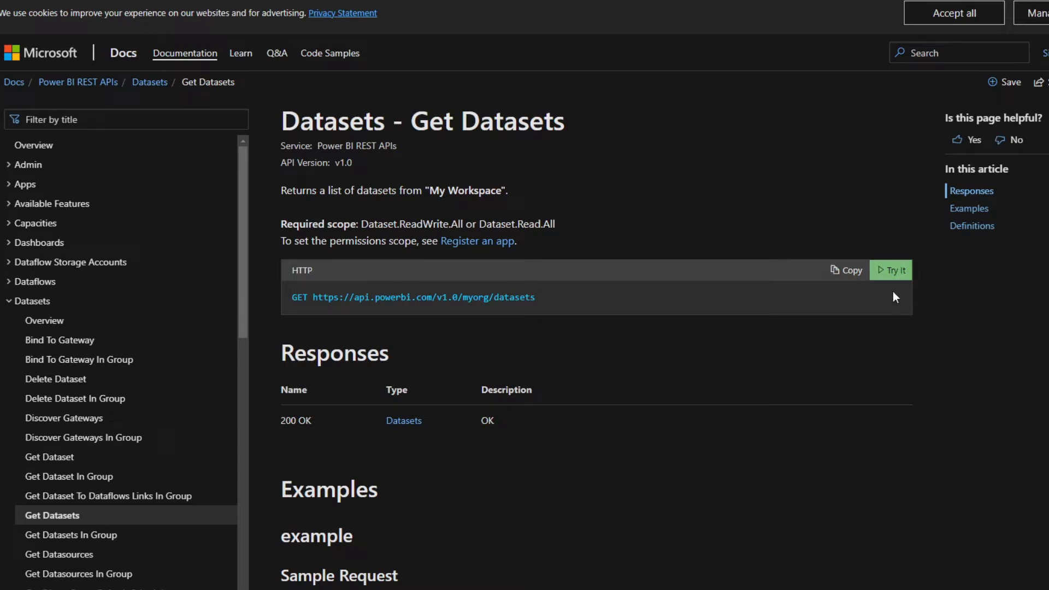
{"action": "mouse_move", "coordinate": [630, 221]}
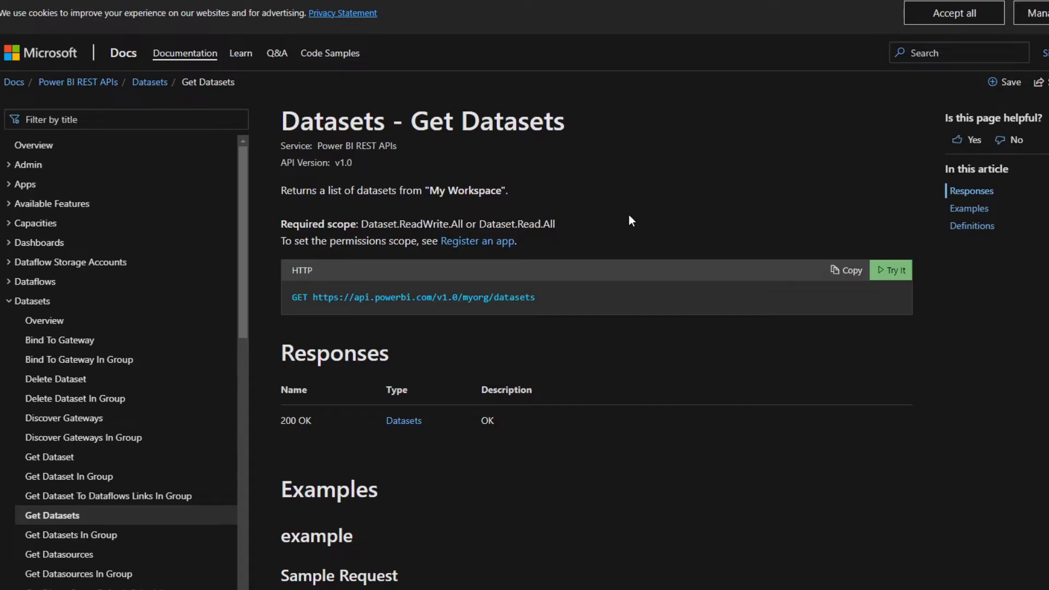
{"action": "mouse_move", "coordinate": [929, 280]}
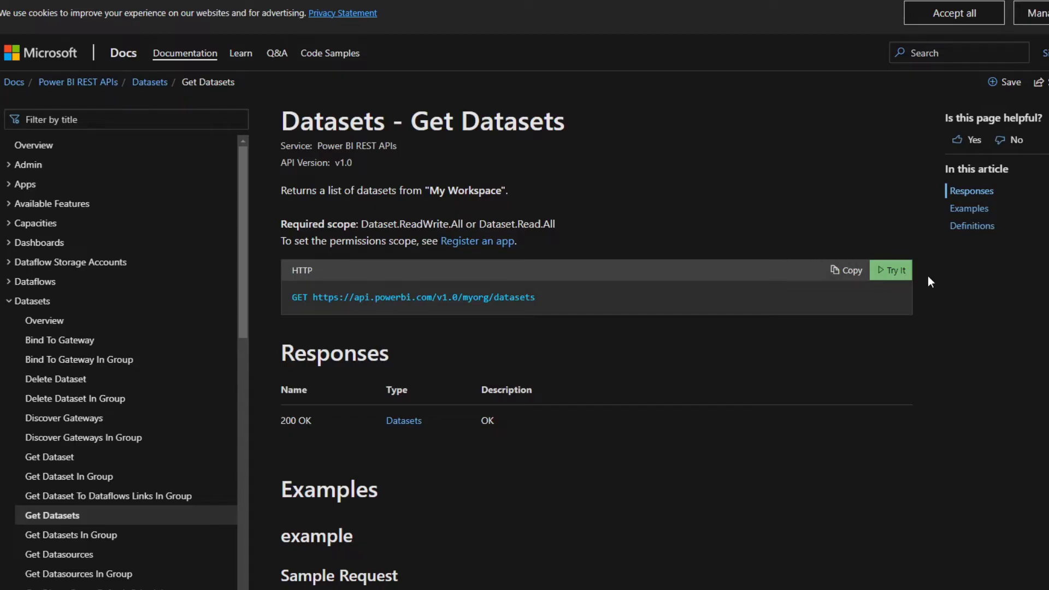
Sign in through Try It and run the Get Datasets request live
{"action": "left_click", "coordinate": [896, 270]}
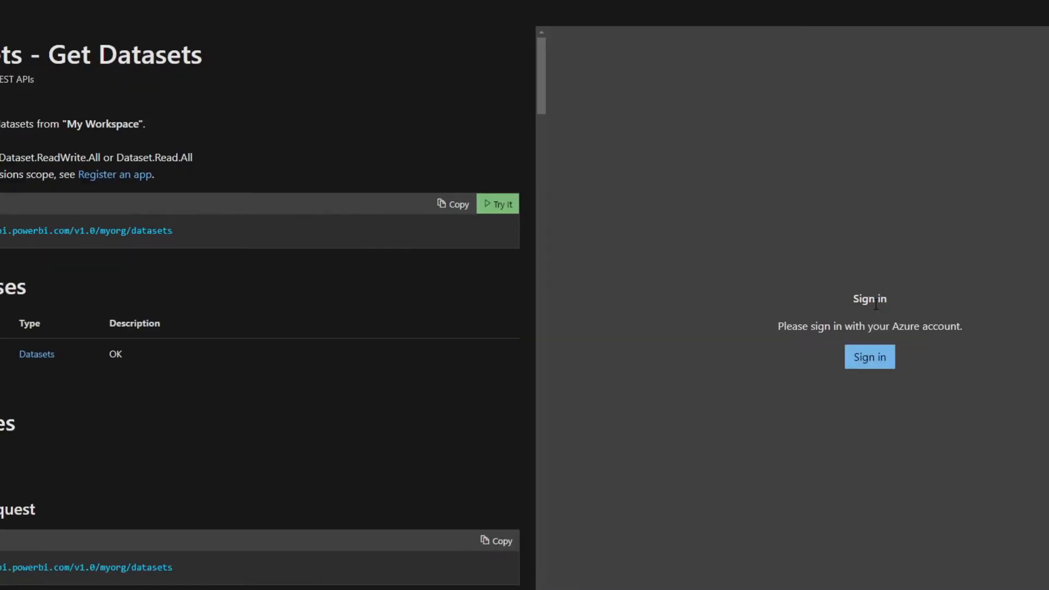
{"action": "left_click", "coordinate": [869, 357]}
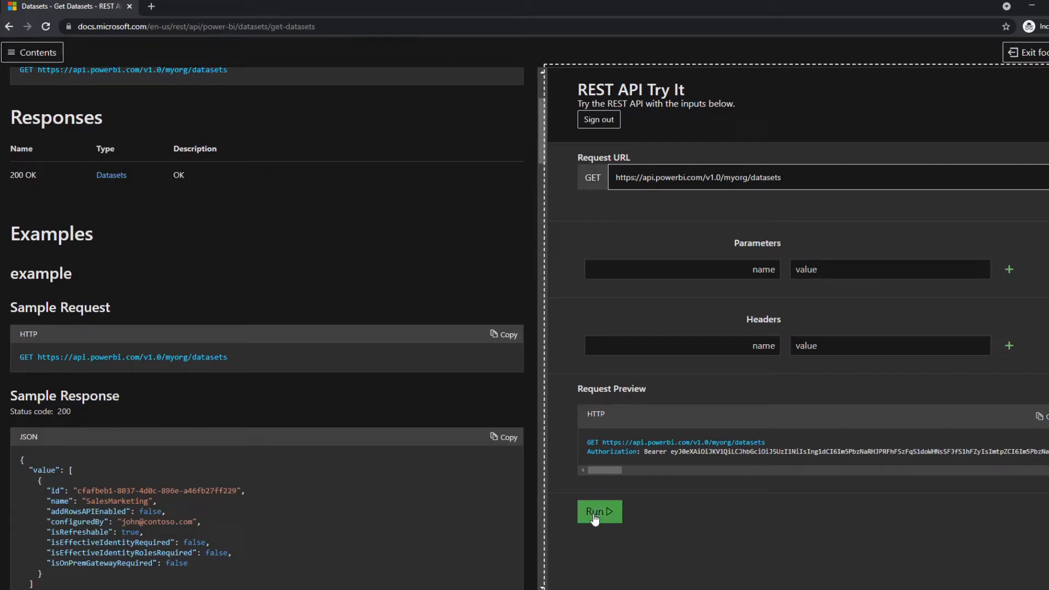
{"action": "left_click", "coordinate": [596, 512]}
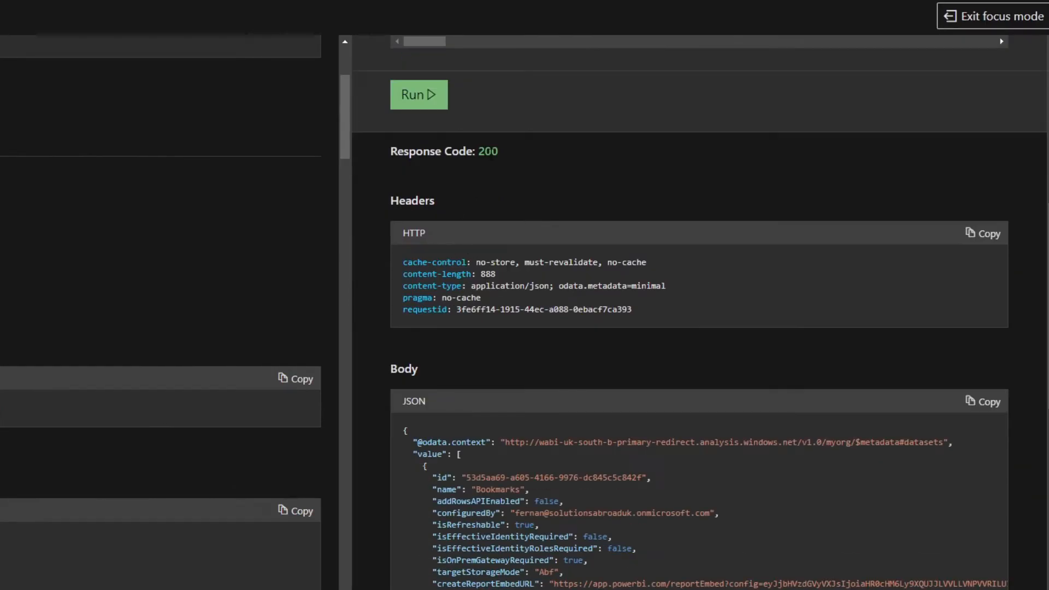
Scan the JSON response body and select the Grocery Sales dataset id
{"action": "scroll", "scroll_direction": "down", "scroll_amount": 3}
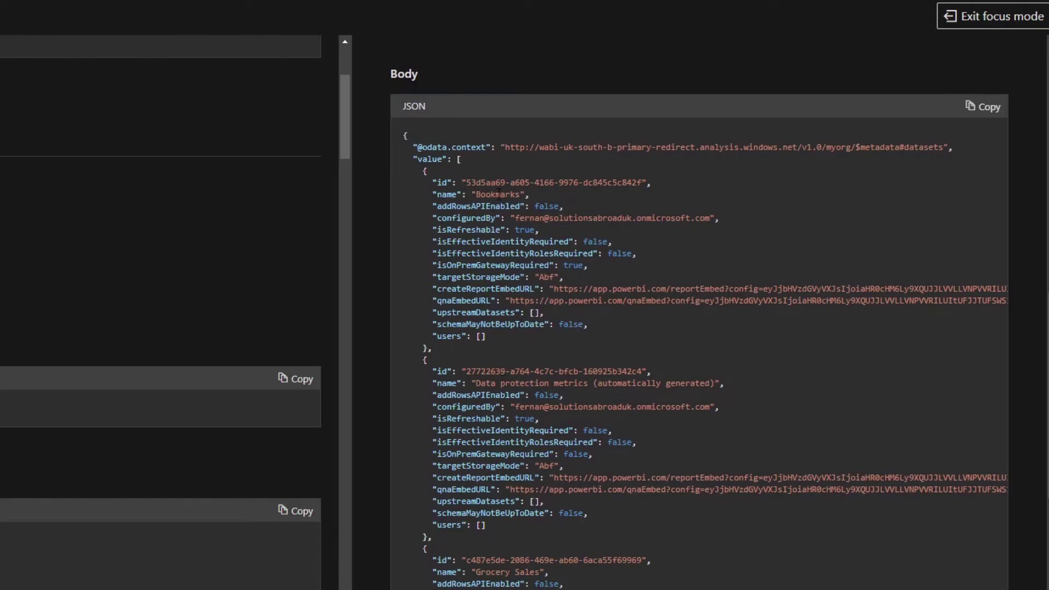
{"action": "scroll", "scroll_direction": "down", "scroll_amount": 3}
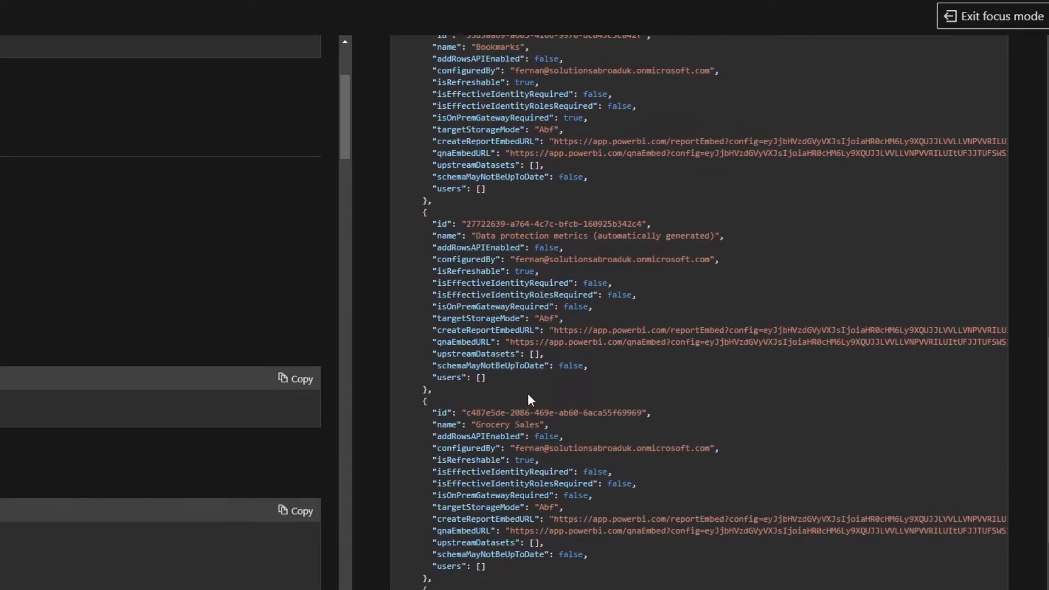
{"action": "scroll", "scroll_direction": "down", "scroll_amount": 3}
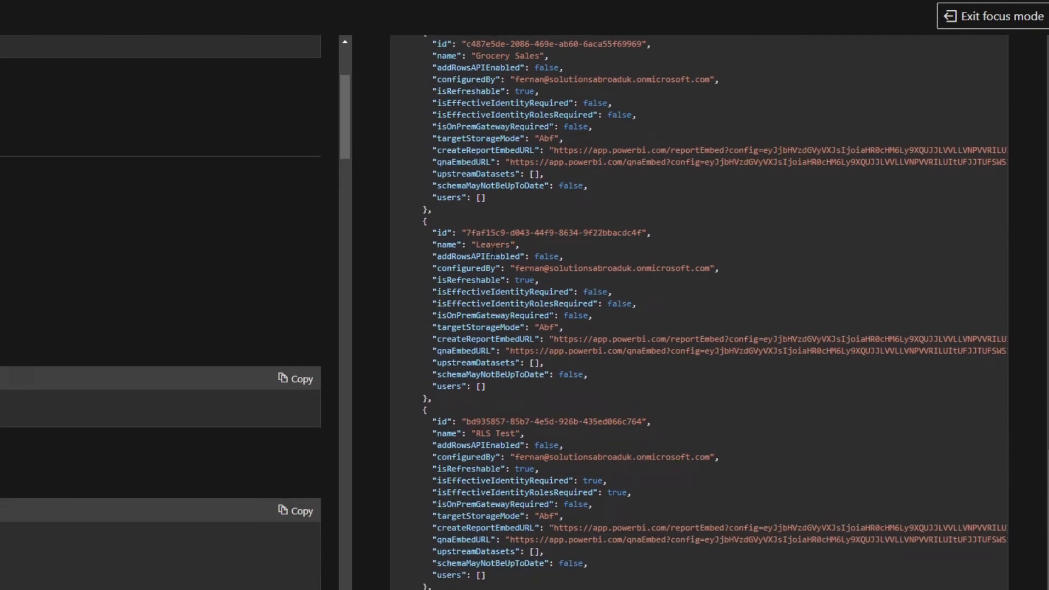
{"action": "scroll", "scroll_direction": "up", "scroll_amount": 3}
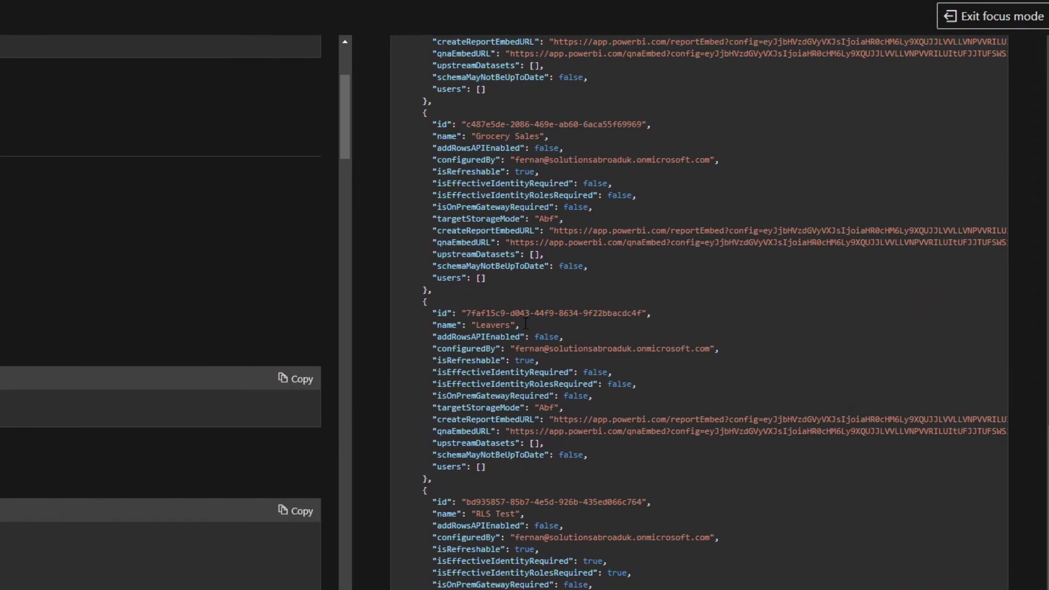
{"action": "scroll", "scroll_direction": "up", "scroll_amount": 3}
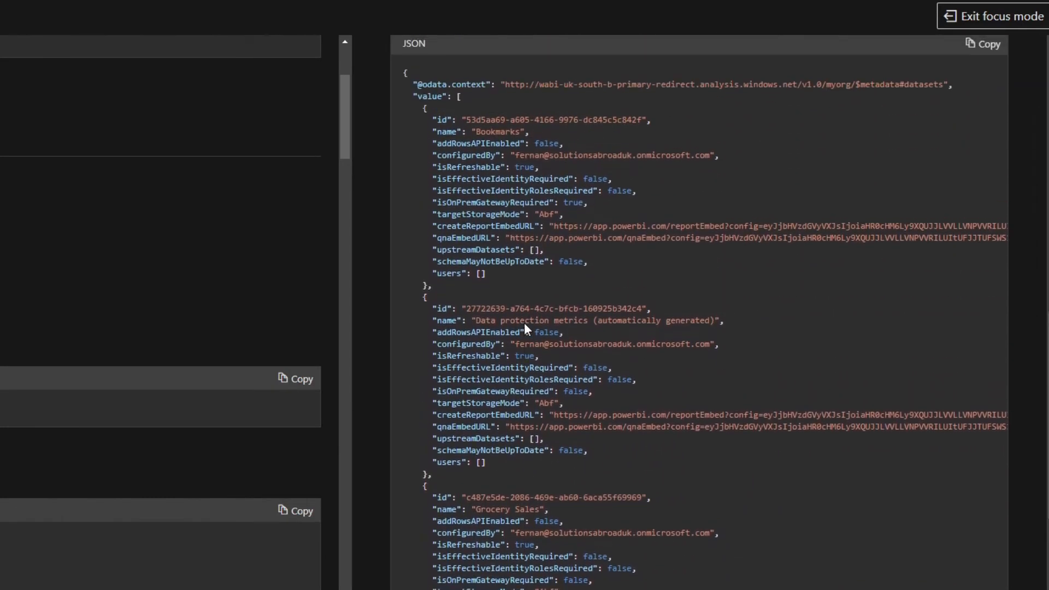
{"action": "scroll", "scroll_direction": "down", "scroll_amount": 3}
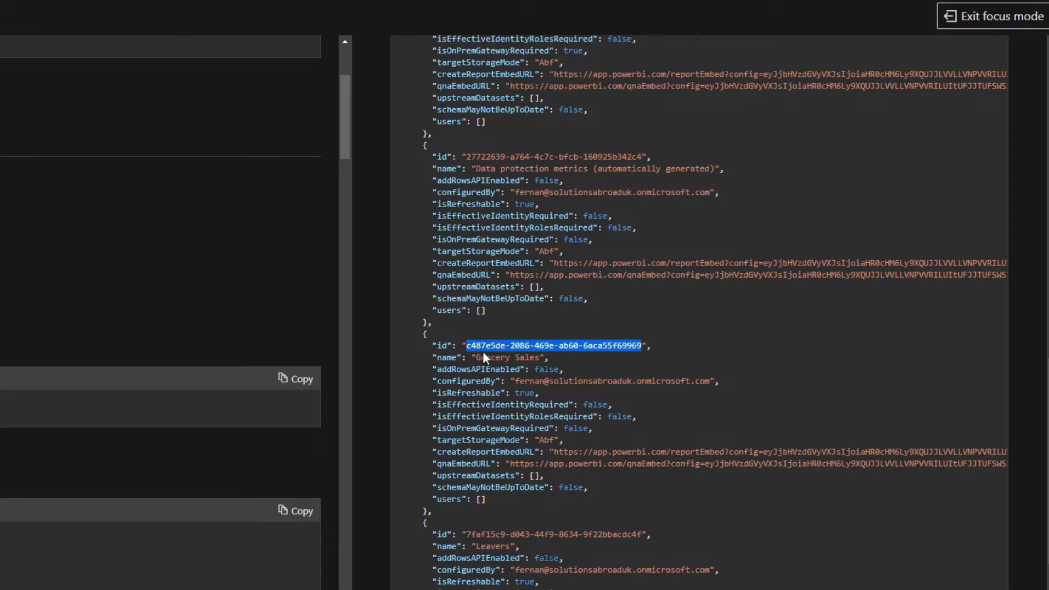
{"action": "left_click", "coordinate": [997, 16]}
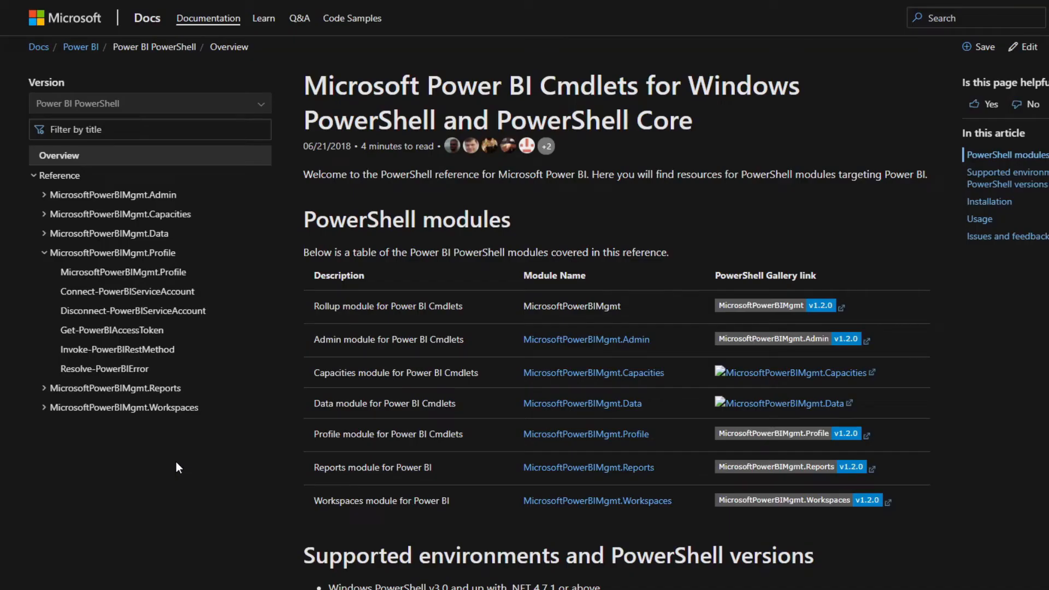
{"action": "mouse_move", "coordinate": [155, 455]}
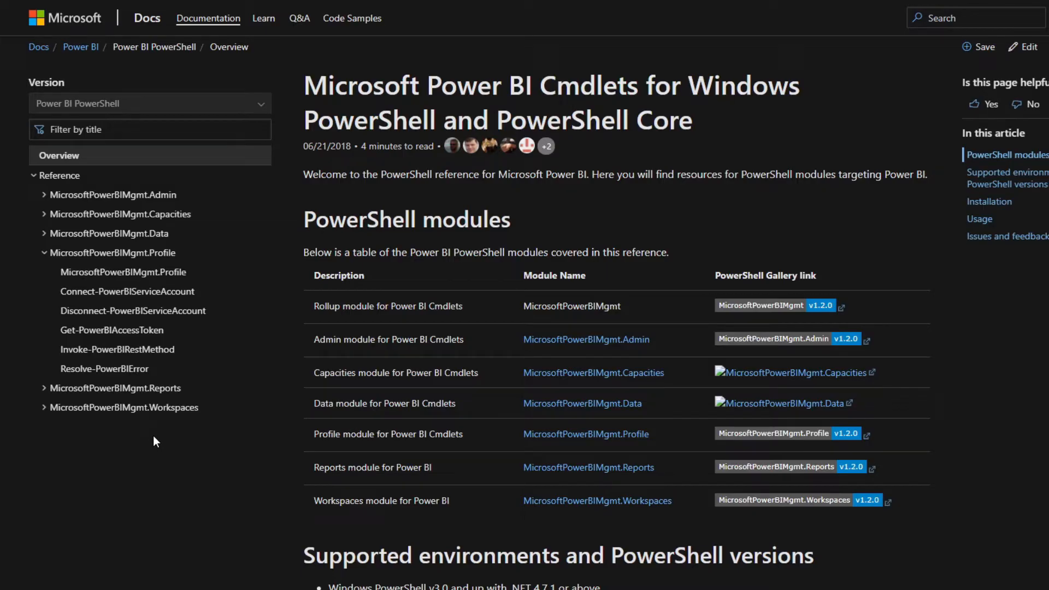
Open Invoke-PowerBIRestMethod and select 'groups' and Get in its Example 1 call
{"action": "left_click", "coordinate": [117, 350]}
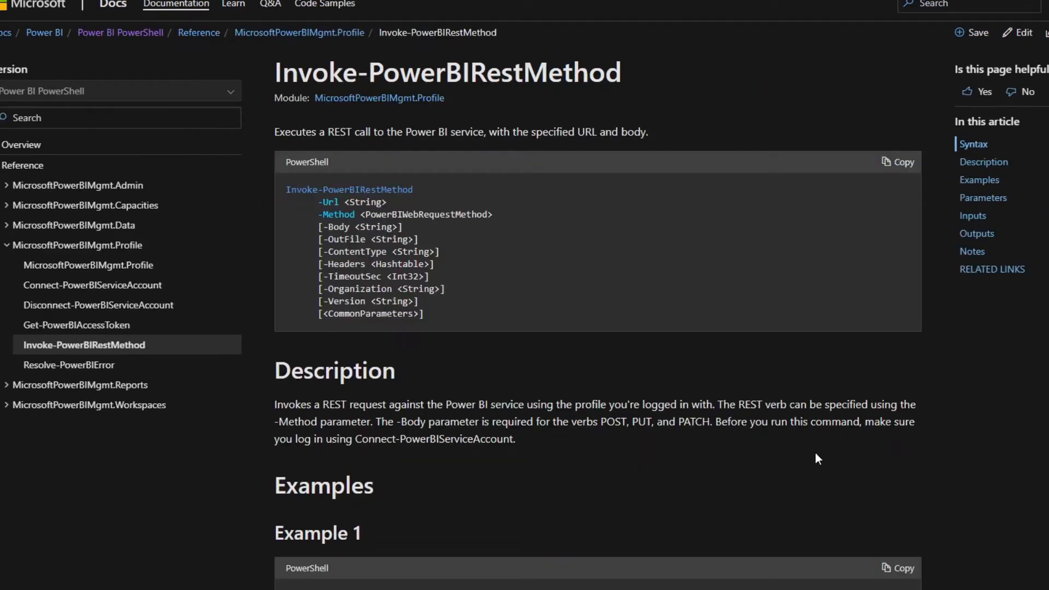
{"action": "mouse_move", "coordinate": [598, 391]}
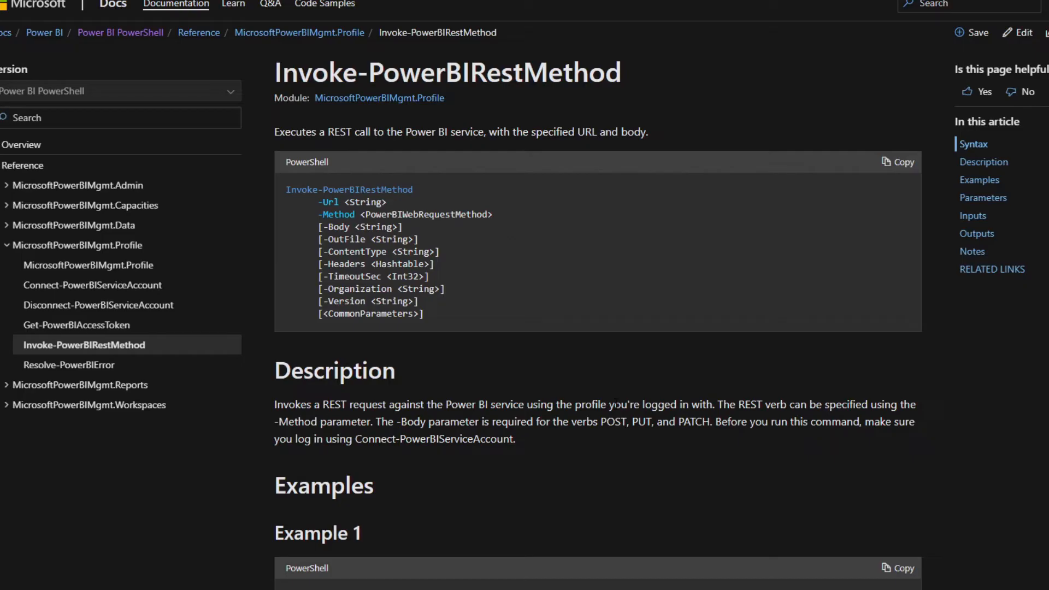
{"action": "mouse_move", "coordinate": [624, 419]}
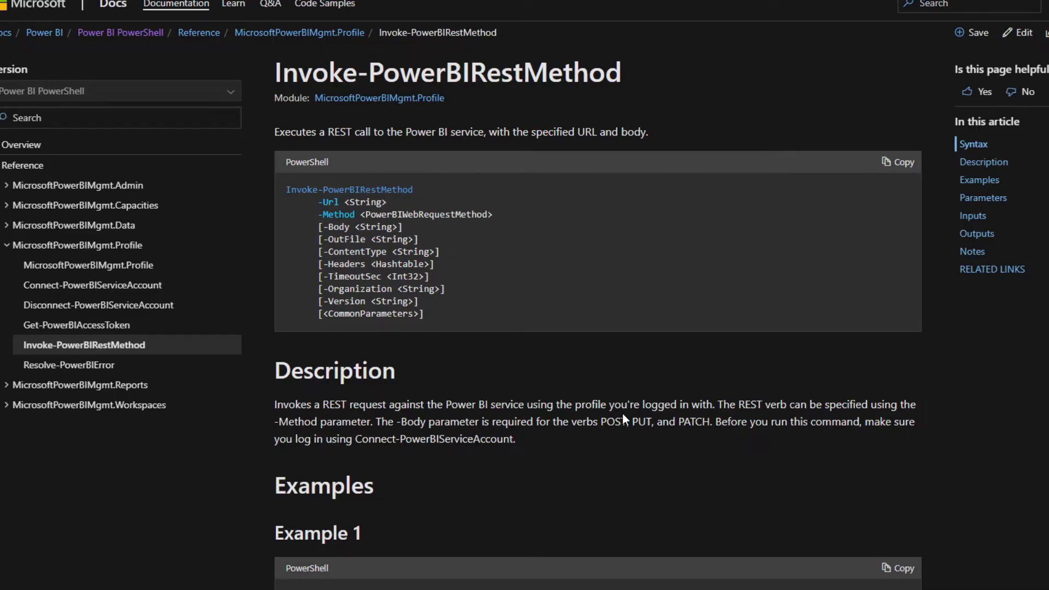
{"action": "scroll", "scroll_direction": "down", "scroll_amount": 3}
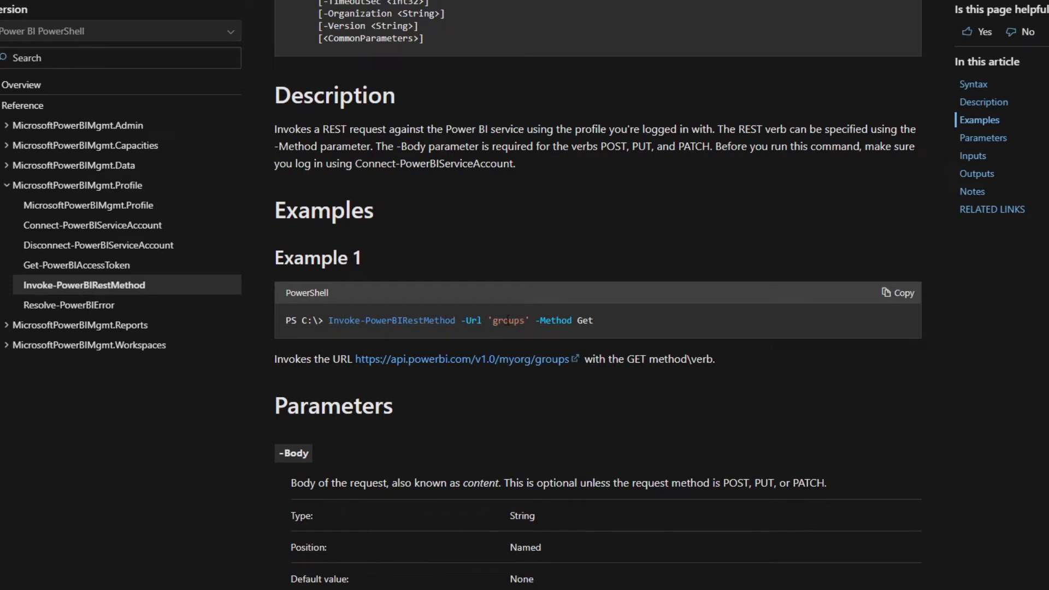
{"action": "double_click", "coordinate": [508, 320]}
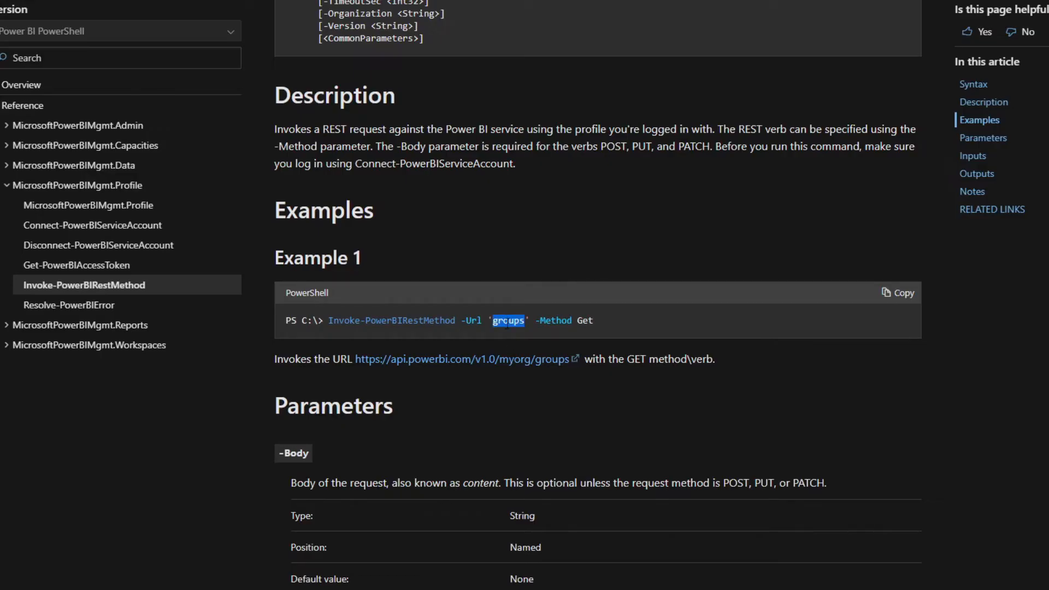
{"action": "double_click", "coordinate": [584, 321]}
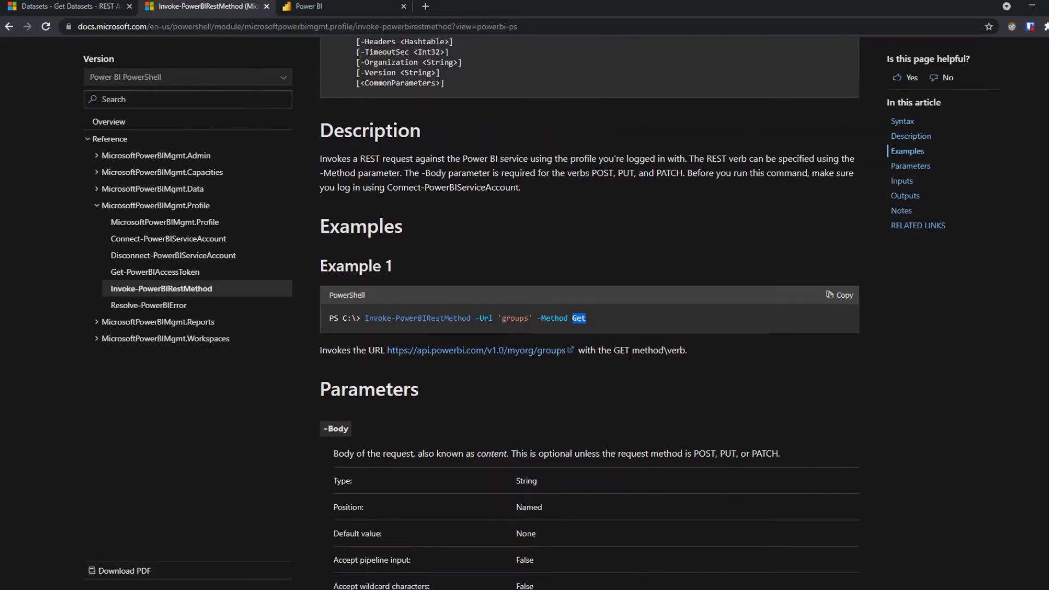
Launch PowerShell ISE, enter Login-PowerBI in the script pane and run it to sign in
{"action": "type", "text": "power"}
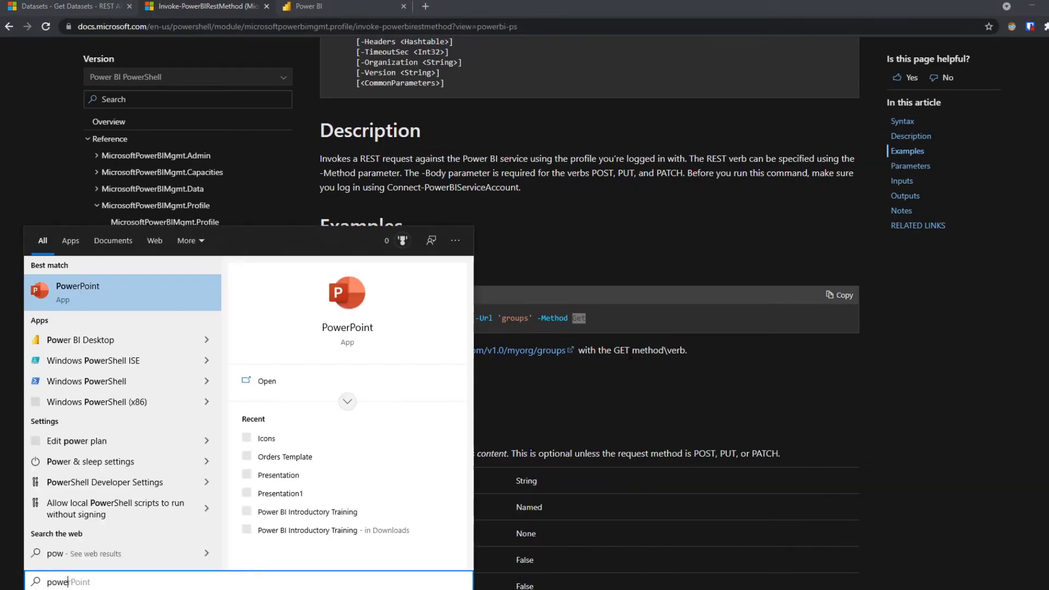
{"action": "left_click", "coordinate": [94, 360]}
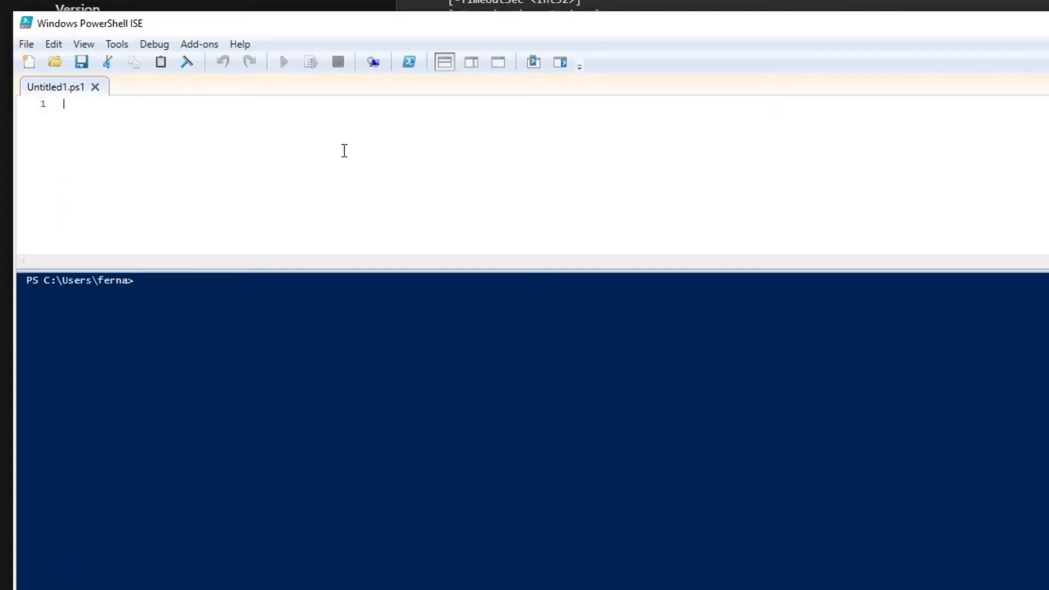
{"action": "mouse_move", "coordinate": [126, 137]}
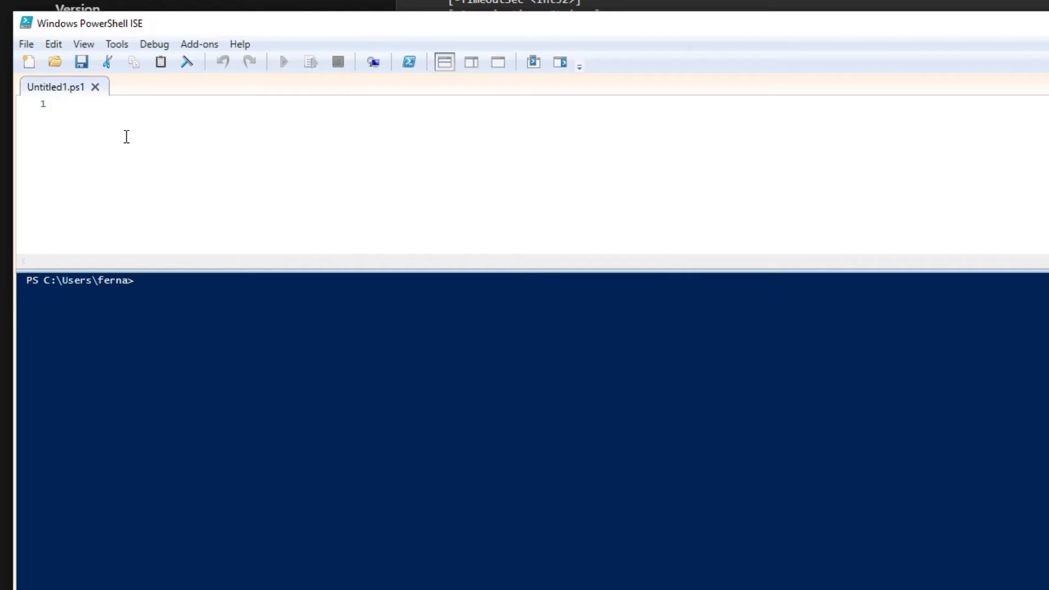
{"action": "type", "text": "-Login-"}
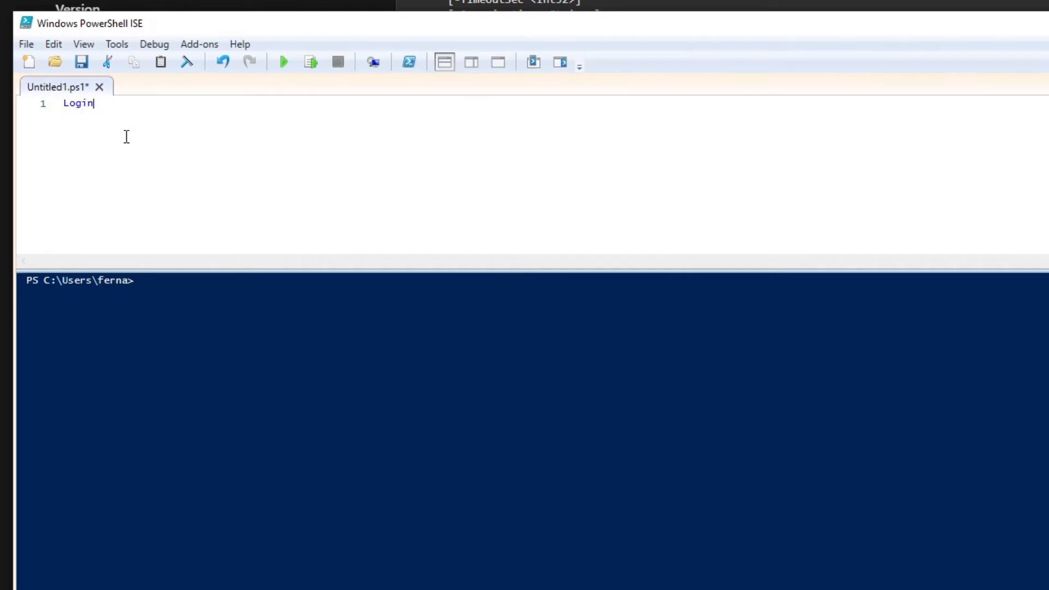
{"action": "type", "text": "-PowerBI"}
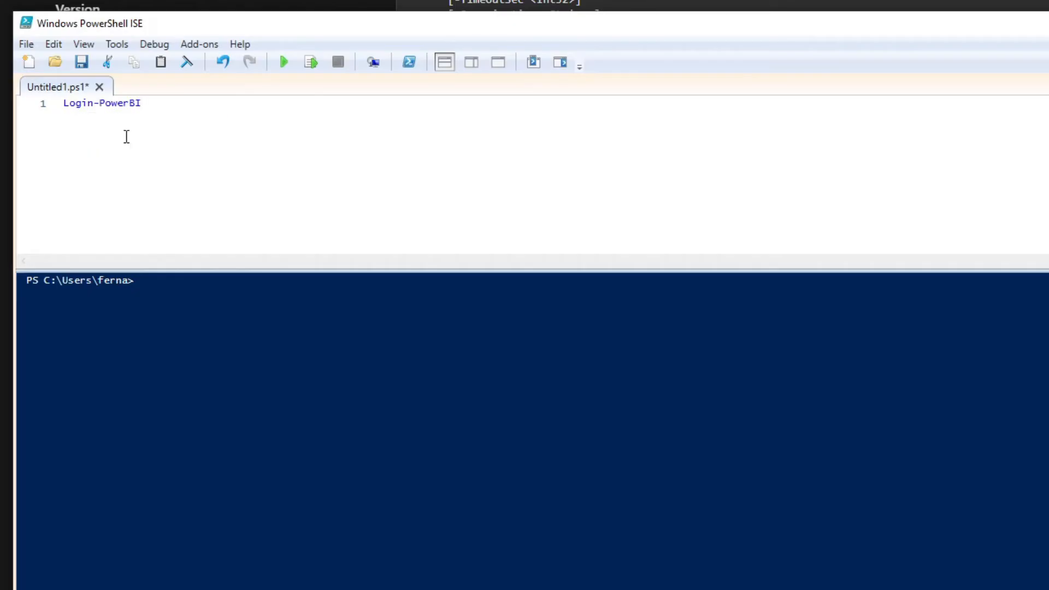
{"action": "left_click", "coordinate": [282, 61]}
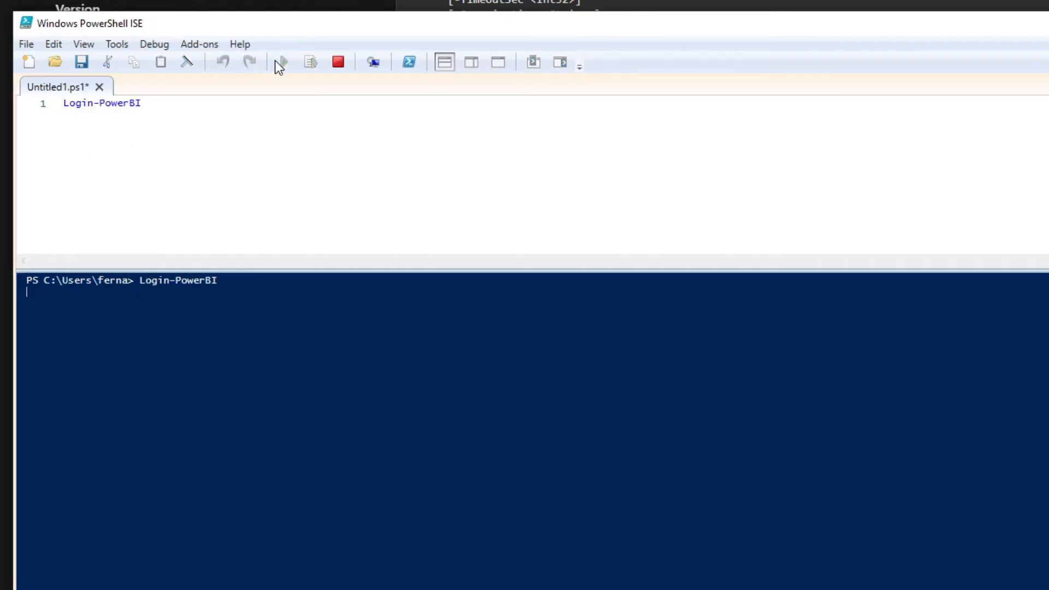
{"action": "left_click", "coordinate": [281, 61]}
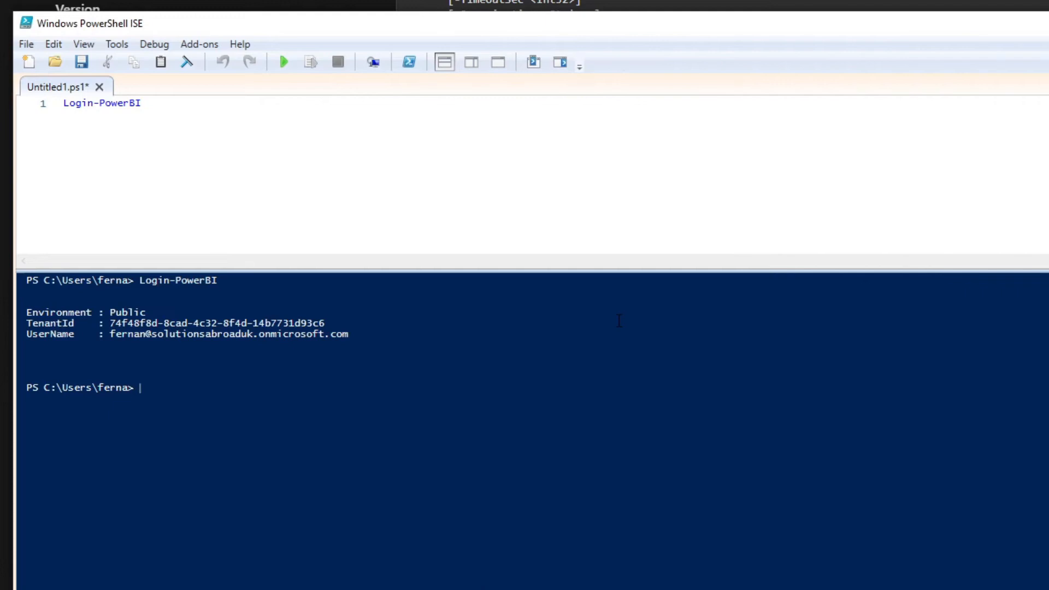
{"action": "mouse_move", "coordinate": [331, 189]}
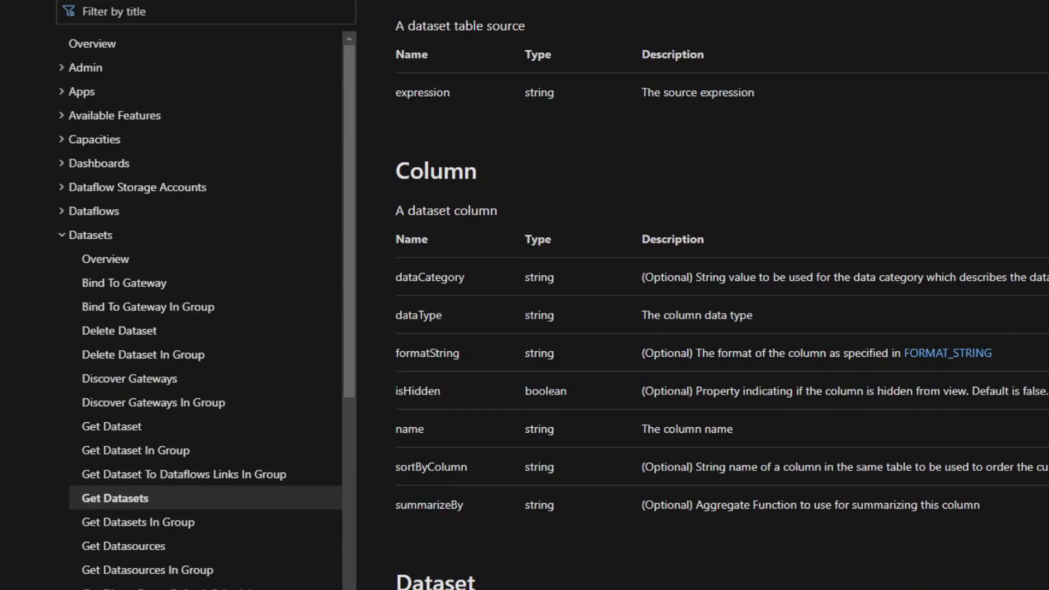
Open the Refresh Dataset reference and select the datasetId placeholder in its POST refreshes endpoint
{"action": "scroll", "scroll_direction": "down", "scroll_amount": 3}
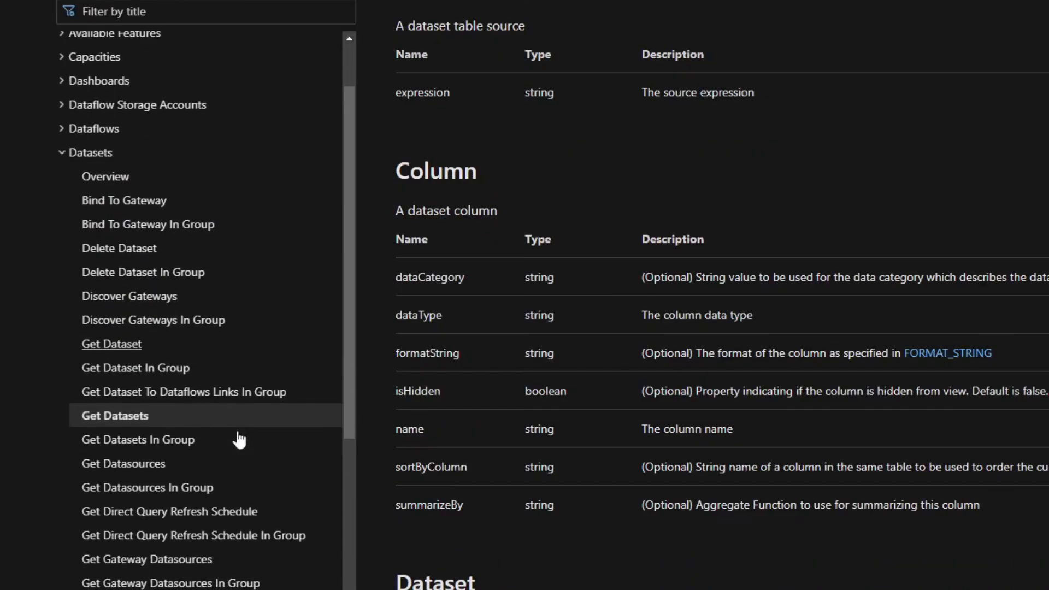
{"action": "scroll", "scroll_direction": "down", "scroll_amount": 3}
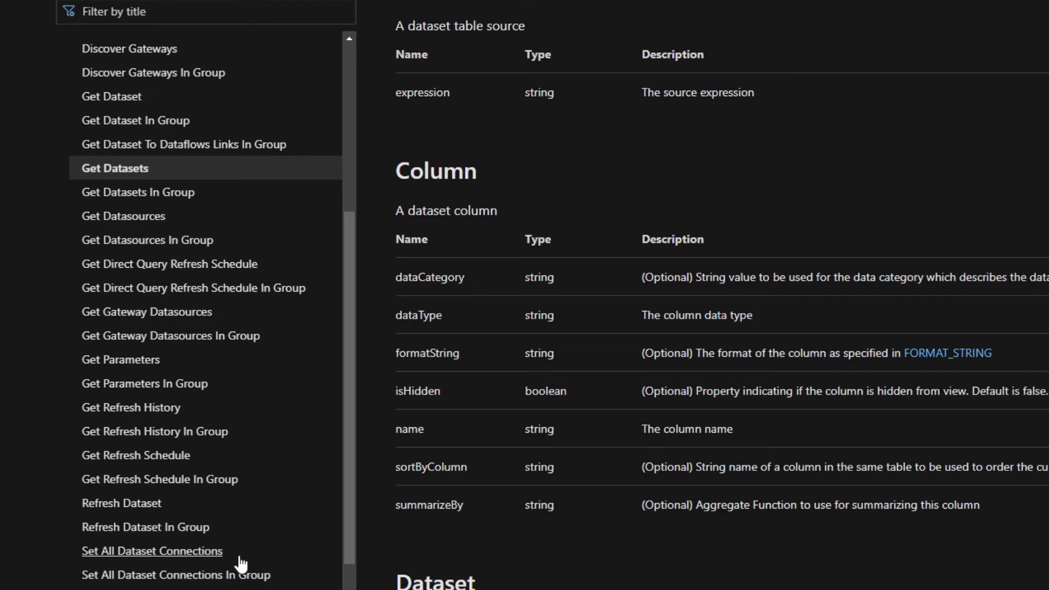
{"action": "mouse_move", "coordinate": [129, 485]}
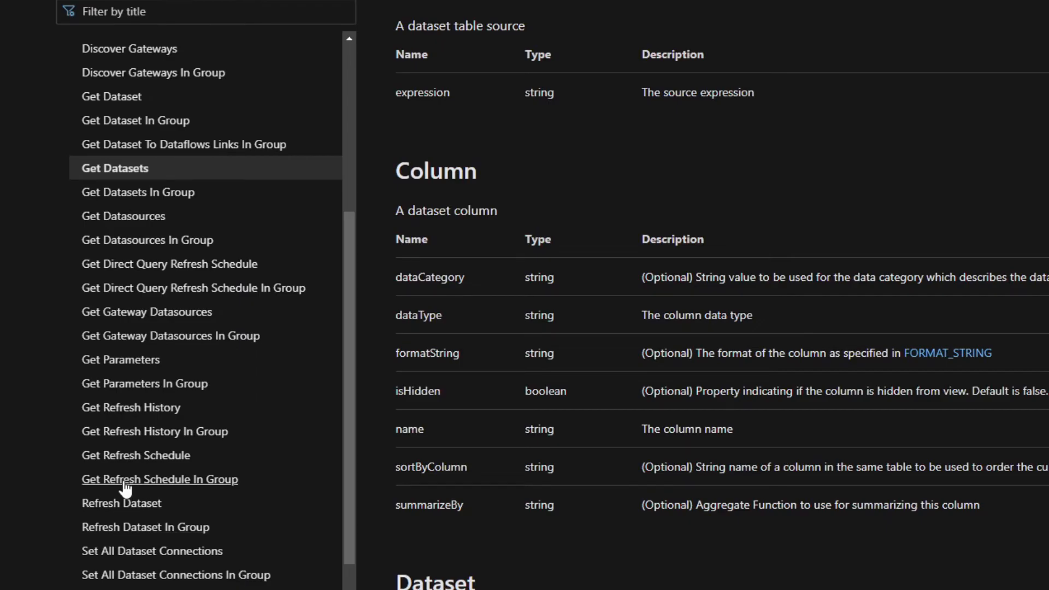
{"action": "mouse_move", "coordinate": [130, 527]}
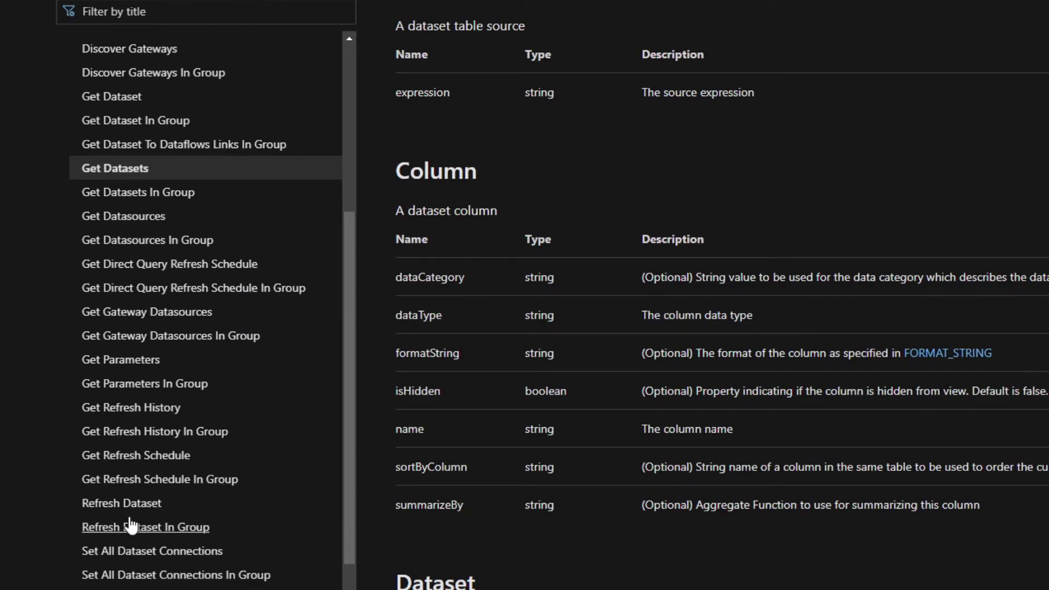
{"action": "mouse_move", "coordinate": [121, 503]}
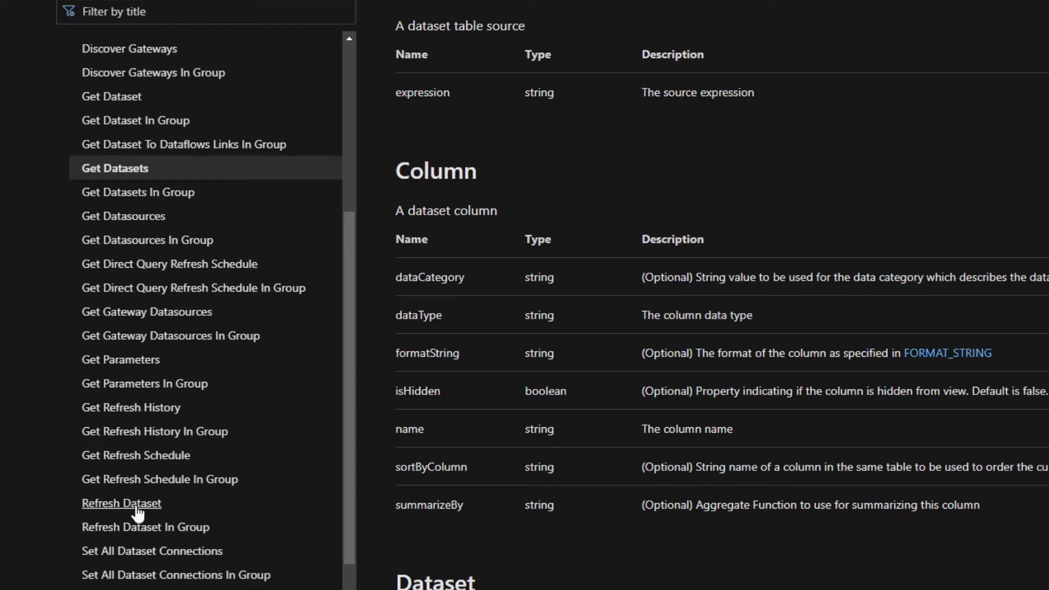
{"action": "left_click", "coordinate": [121, 503]}
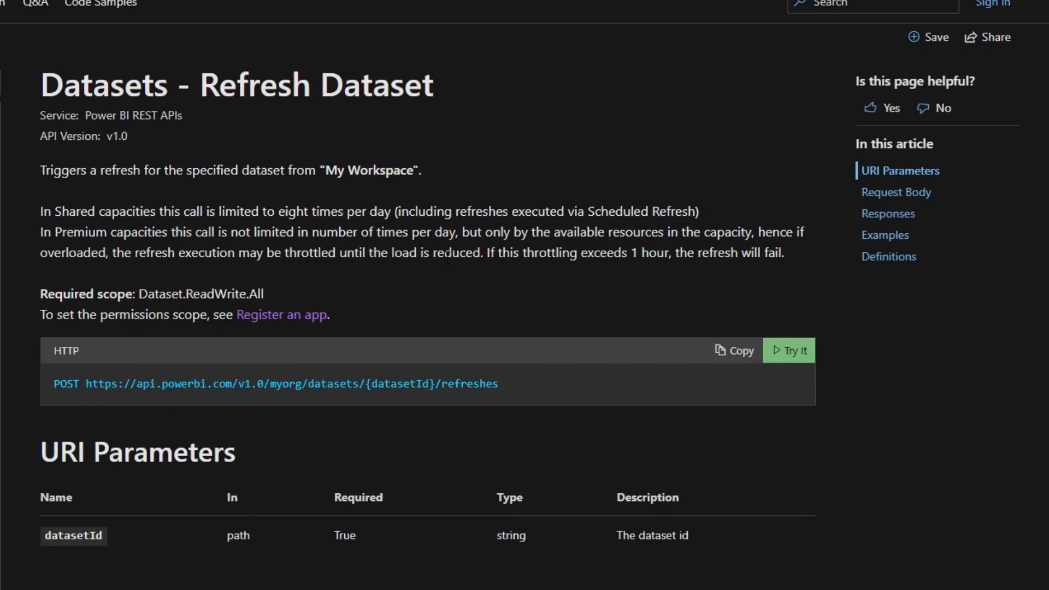
{"action": "scroll", "scroll_direction": "down", "scroll_amount": 3}
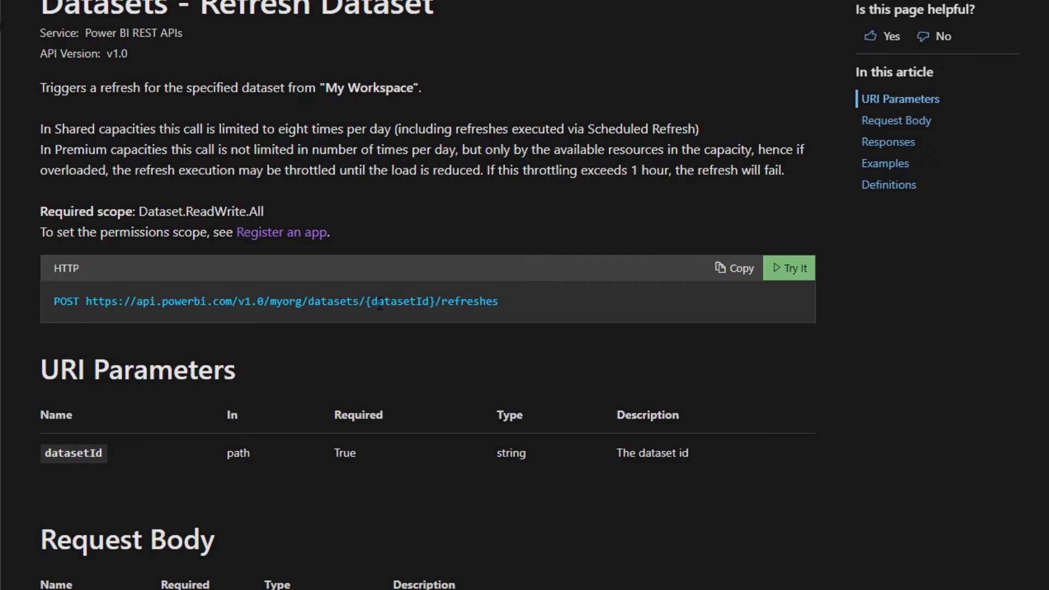
{"action": "double_click", "coordinate": [400, 302]}
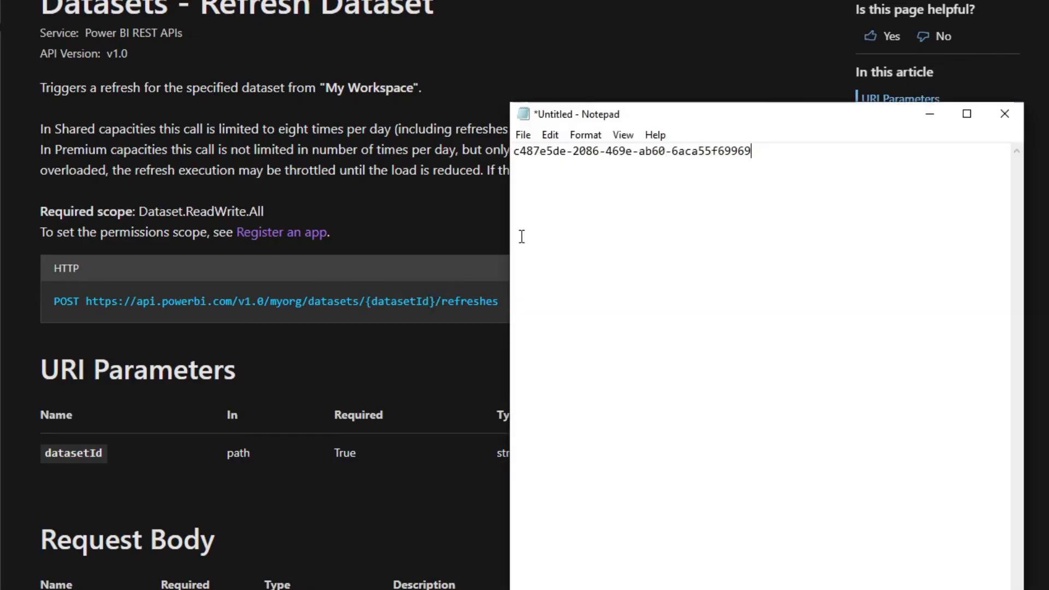
{"action": "mouse_move", "coordinate": [762, 153]}
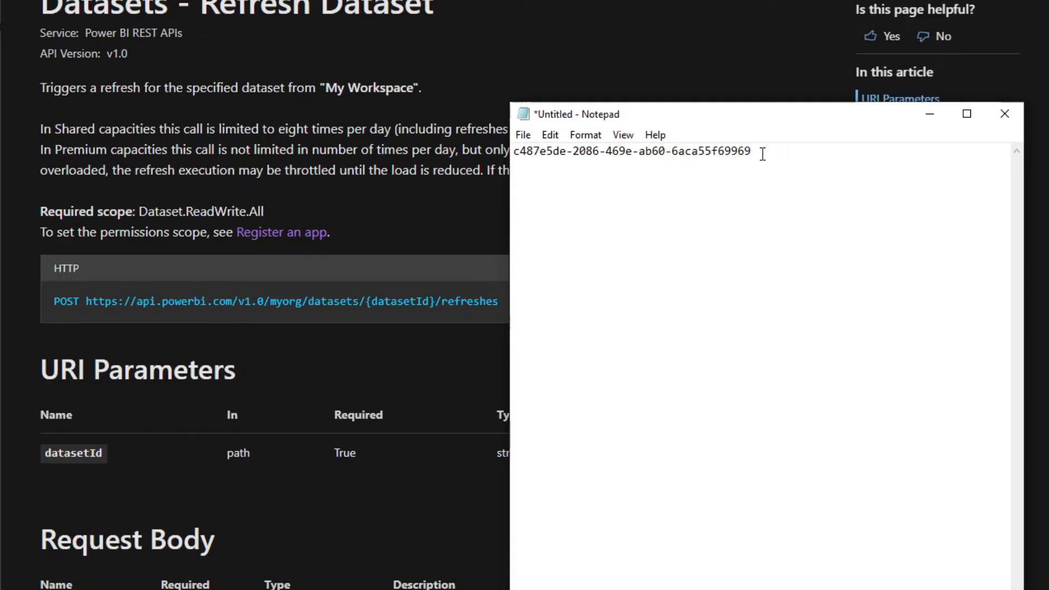
{"action": "mouse_move", "coordinate": [661, 166]}
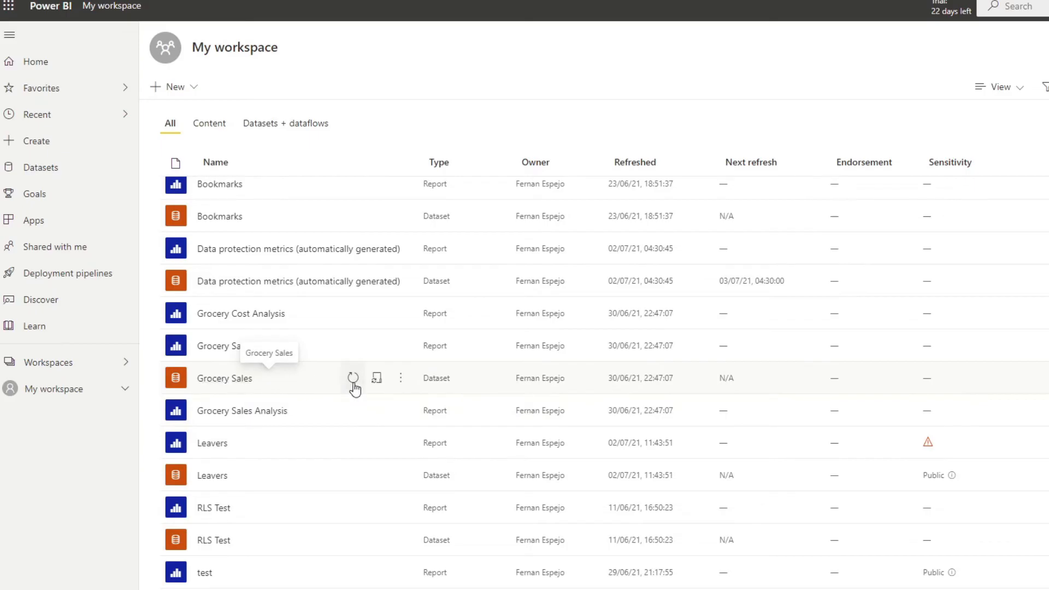
{"action": "mouse_move", "coordinate": [379, 384]}
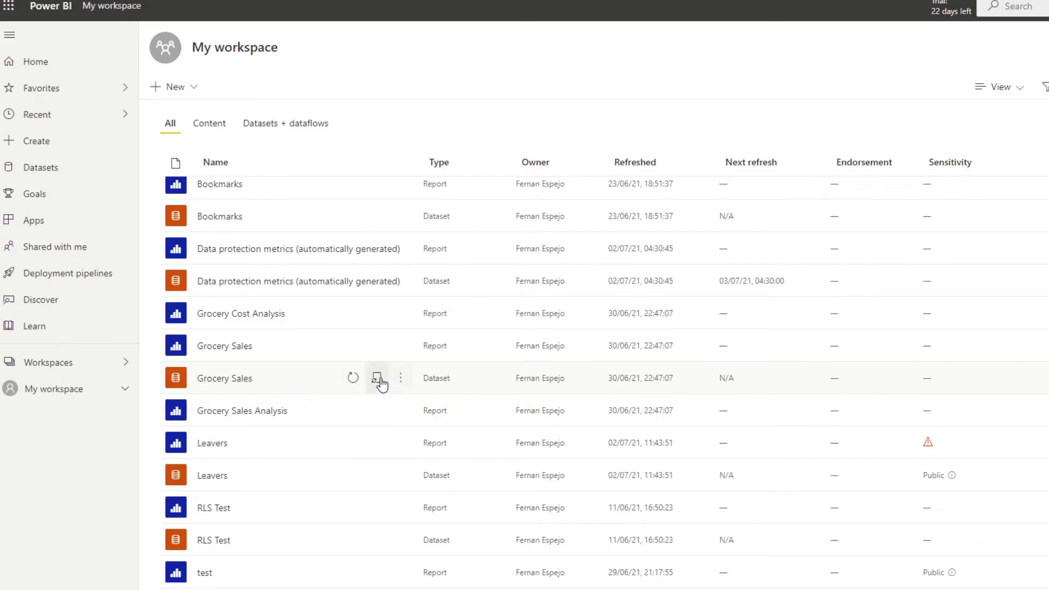
Open Grocery Sales settings, review its refresh history, then select the whole dataset id in Notepad
{"action": "left_click", "coordinate": [400, 378]}
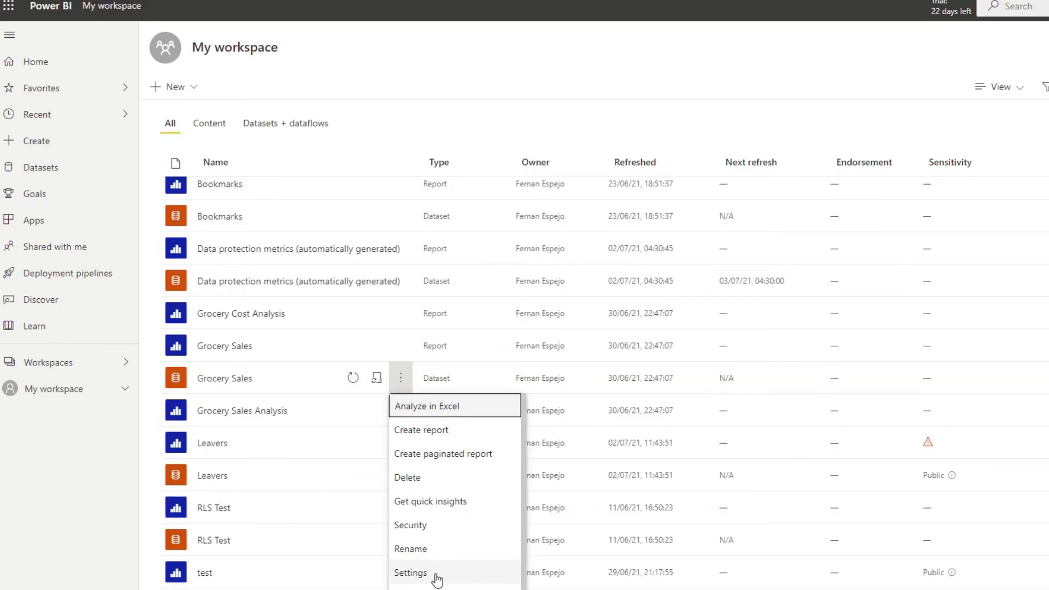
{"action": "left_click", "coordinate": [410, 572]}
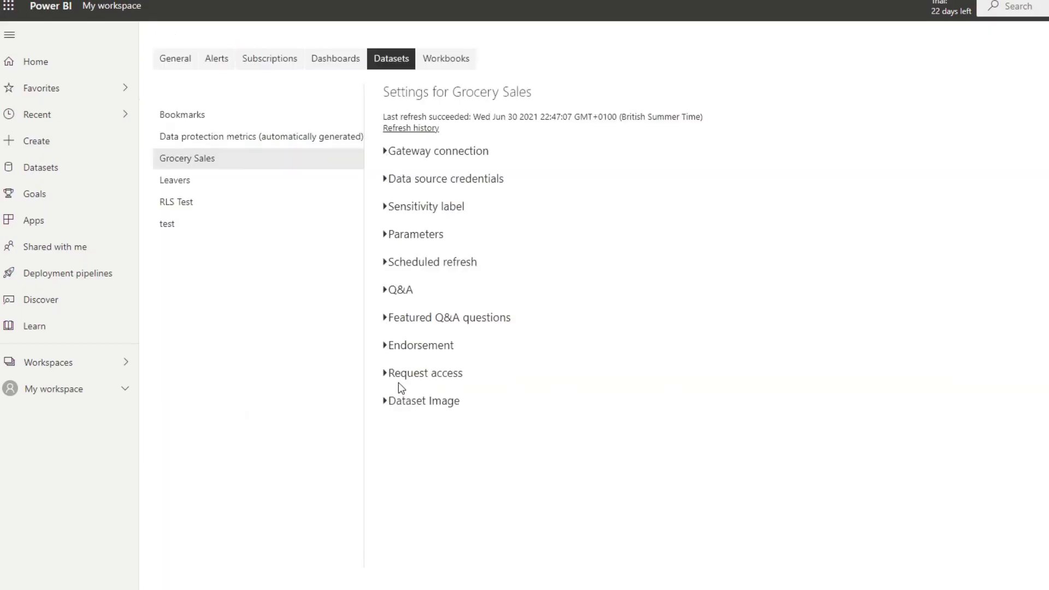
{"action": "left_click", "coordinate": [410, 128]}
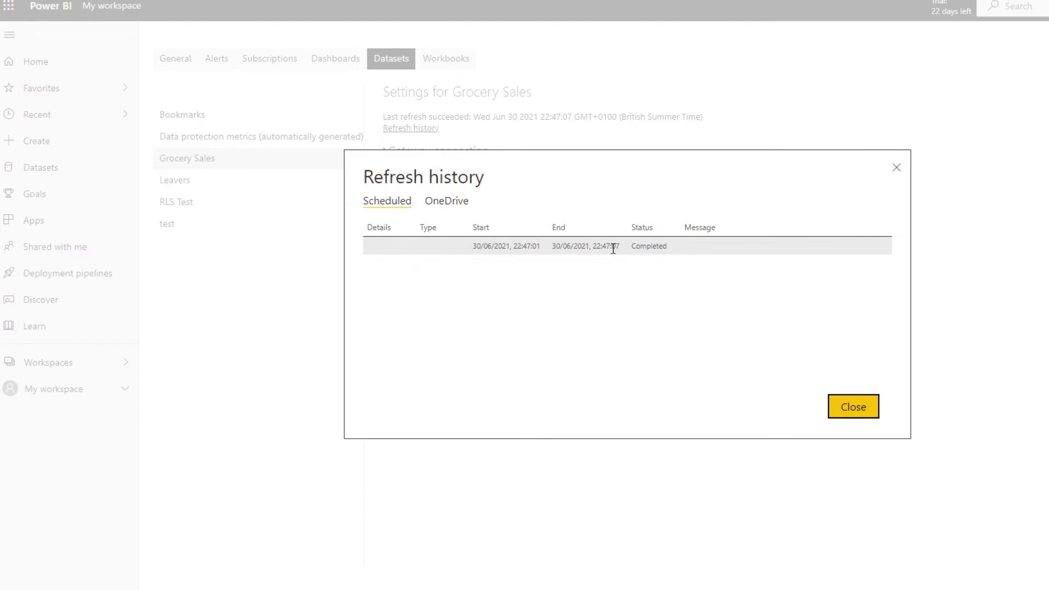
{"action": "mouse_move", "coordinate": [536, 244]}
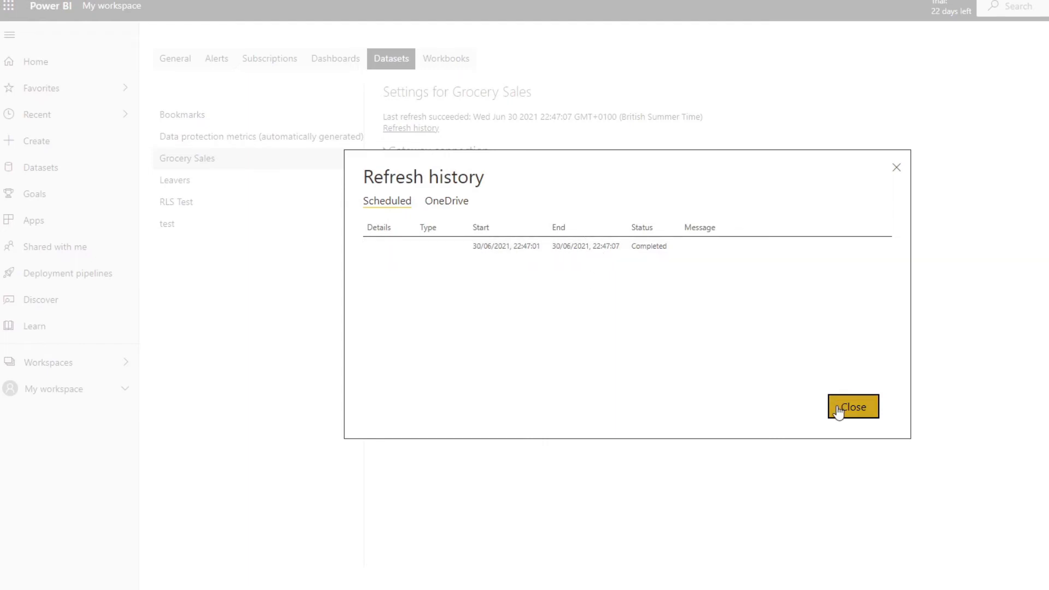
{"action": "mouse_move", "coordinate": [846, 422]}
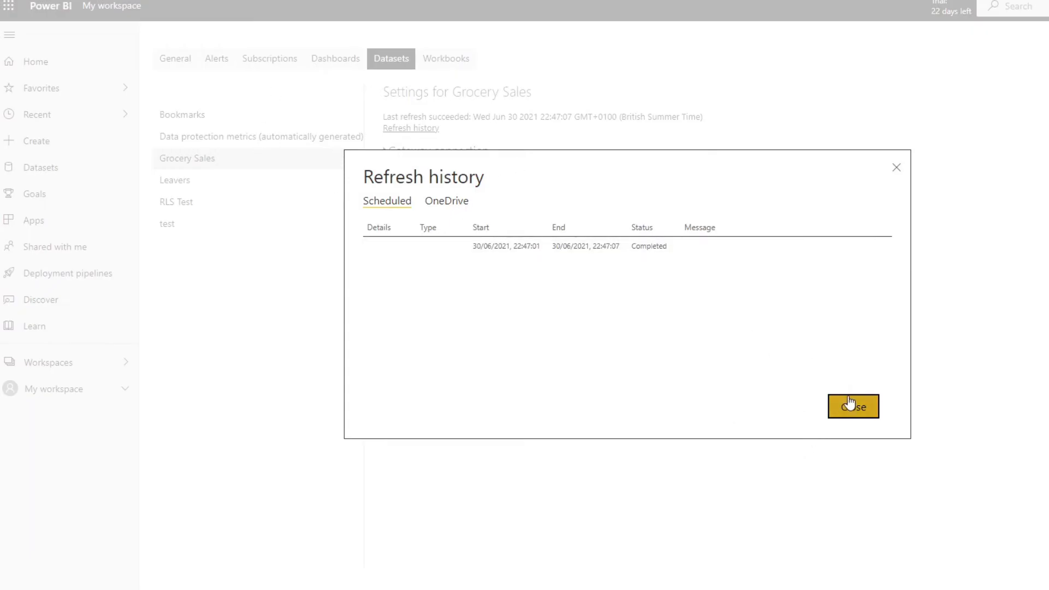
{"action": "left_click", "coordinate": [854, 406]}
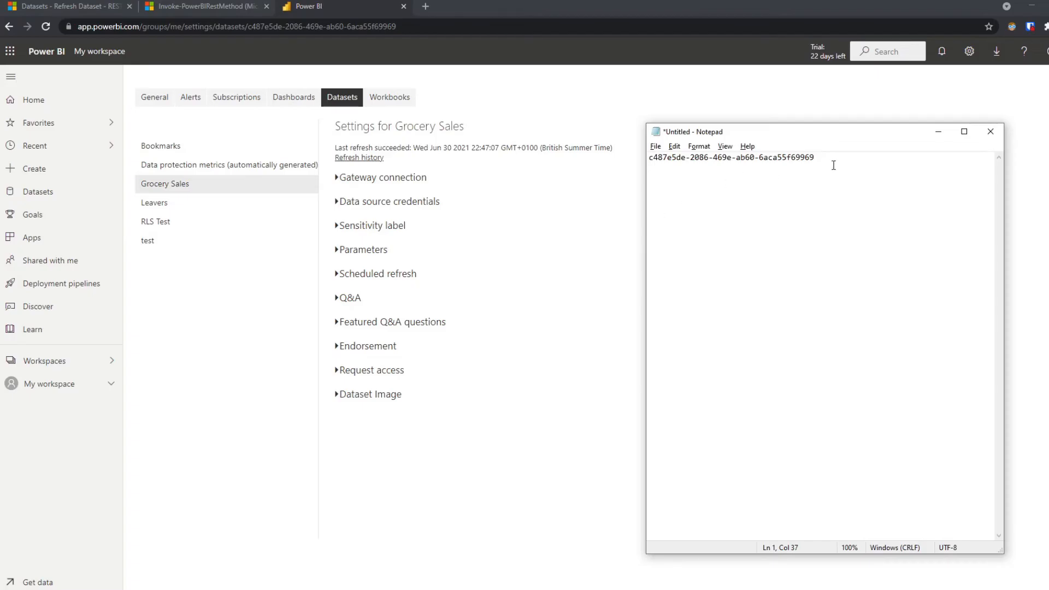
{"action": "key", "text": "ctrl+a"}
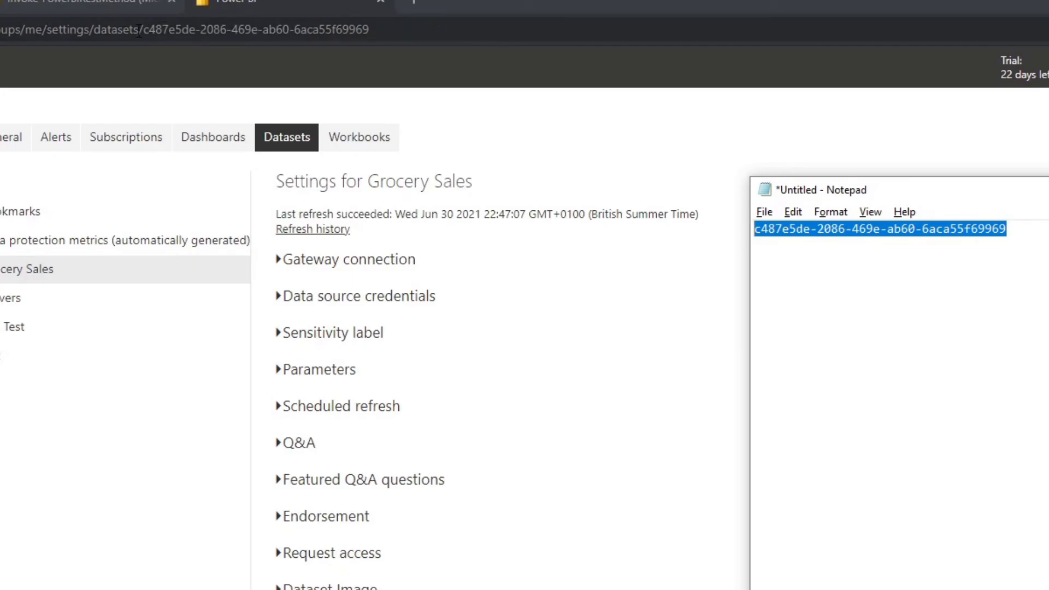
{"action": "mouse_move", "coordinate": [496, 50]}
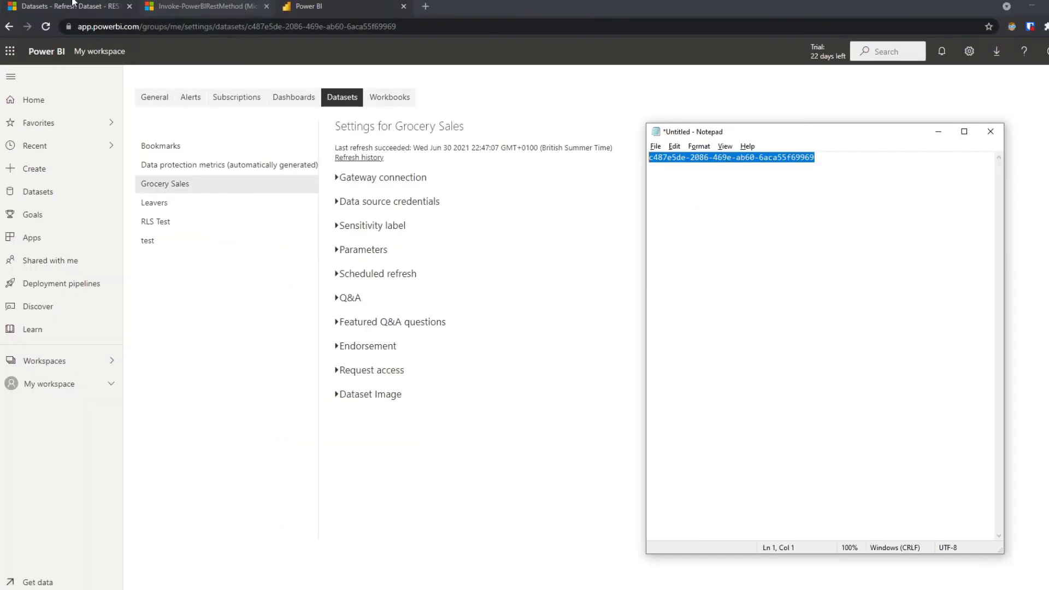
Select the groups endpoint in the script line and return to the Refresh Dataset reference for the refreshes path
{"action": "left_click", "coordinate": [66, 6]}
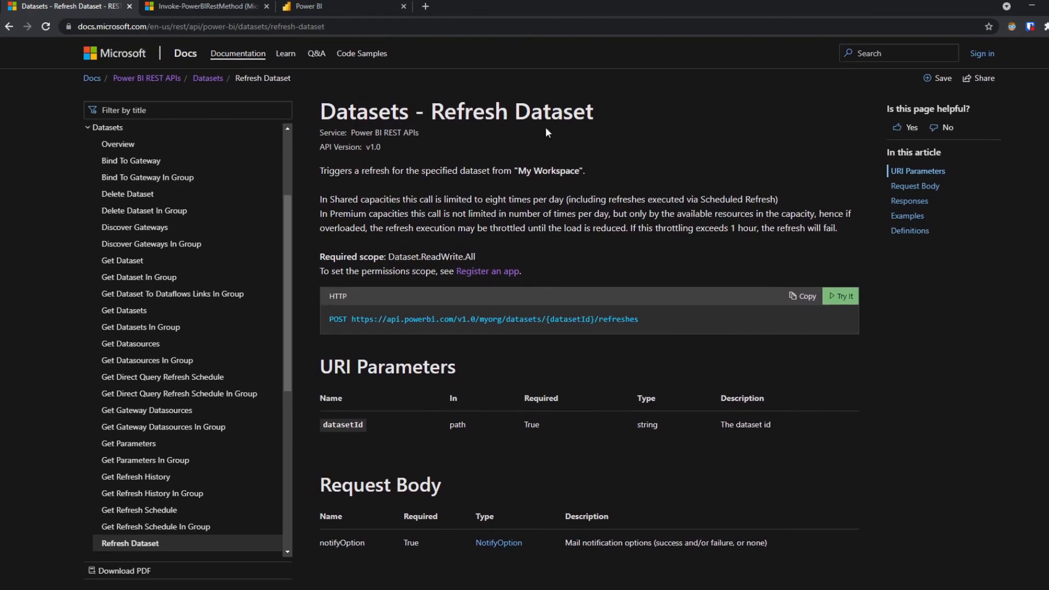
{"action": "mouse_move", "coordinate": [476, 133]}
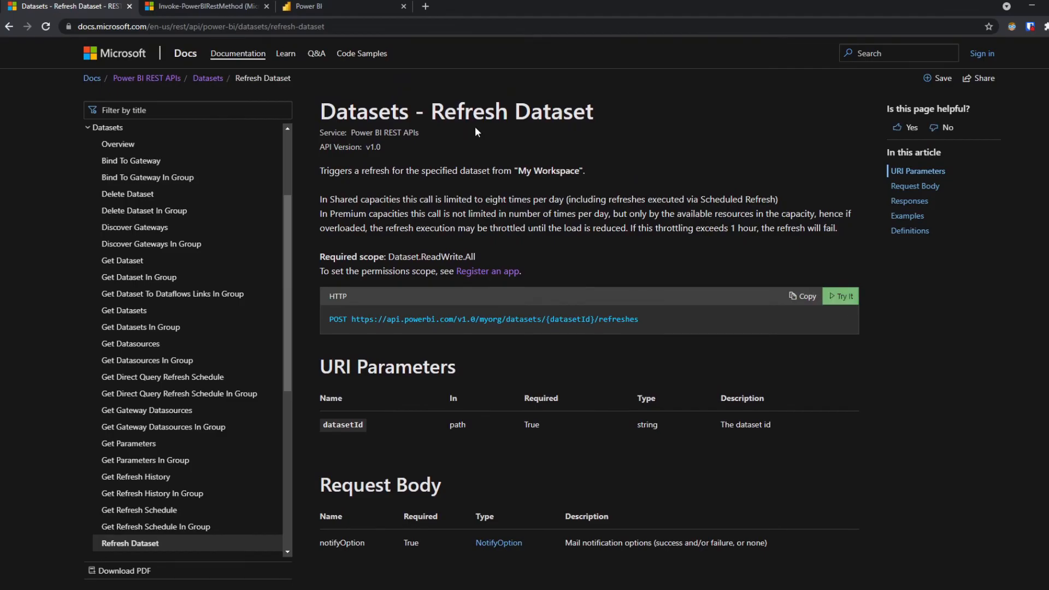
{"action": "mouse_move", "coordinate": [617, 175]}
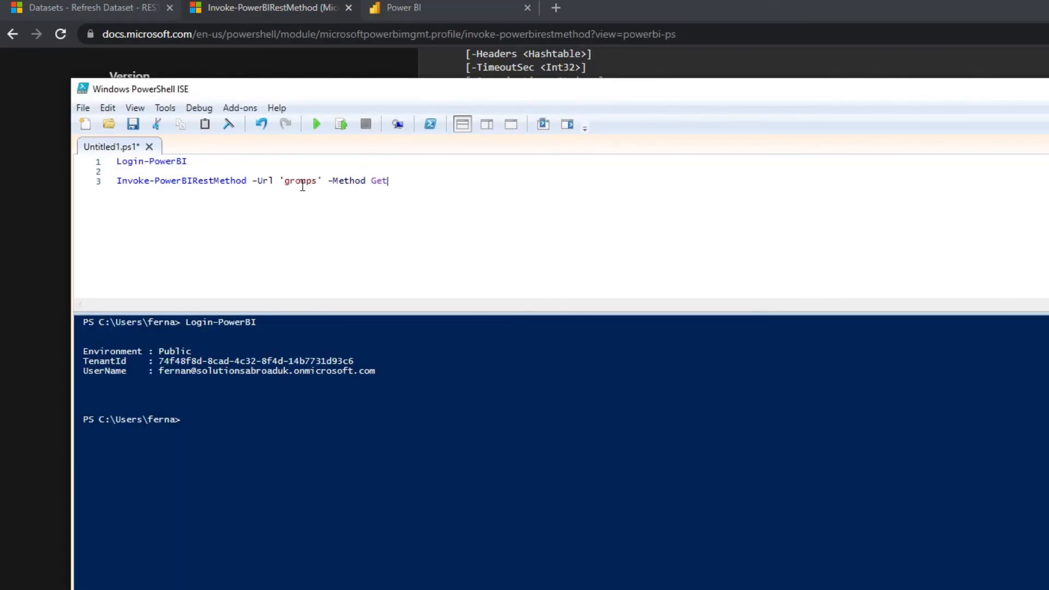
{"action": "double_click", "coordinate": [301, 180]}
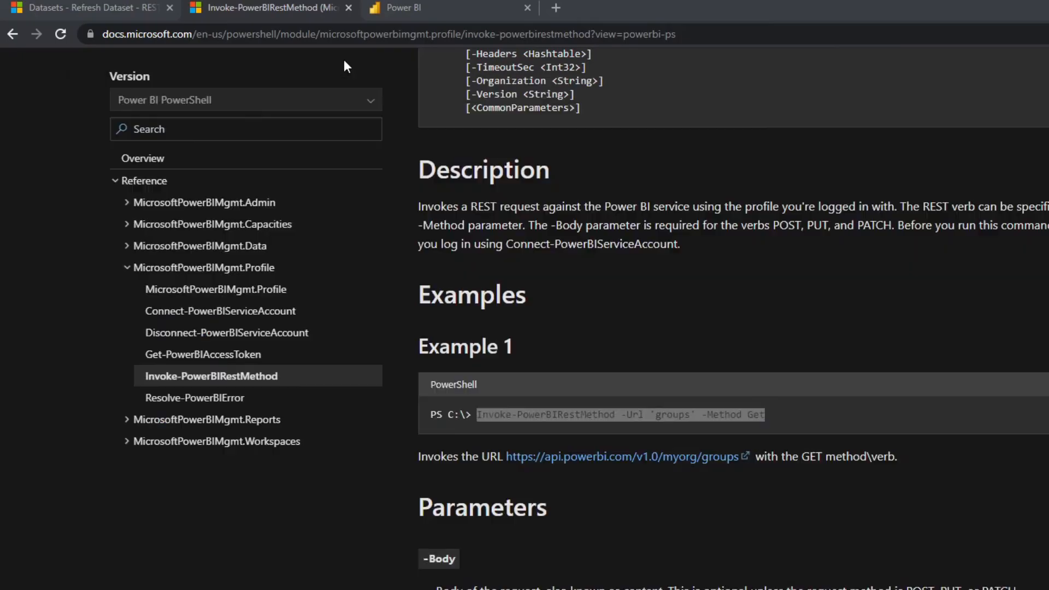
{"action": "mouse_move", "coordinate": [100, 7]}
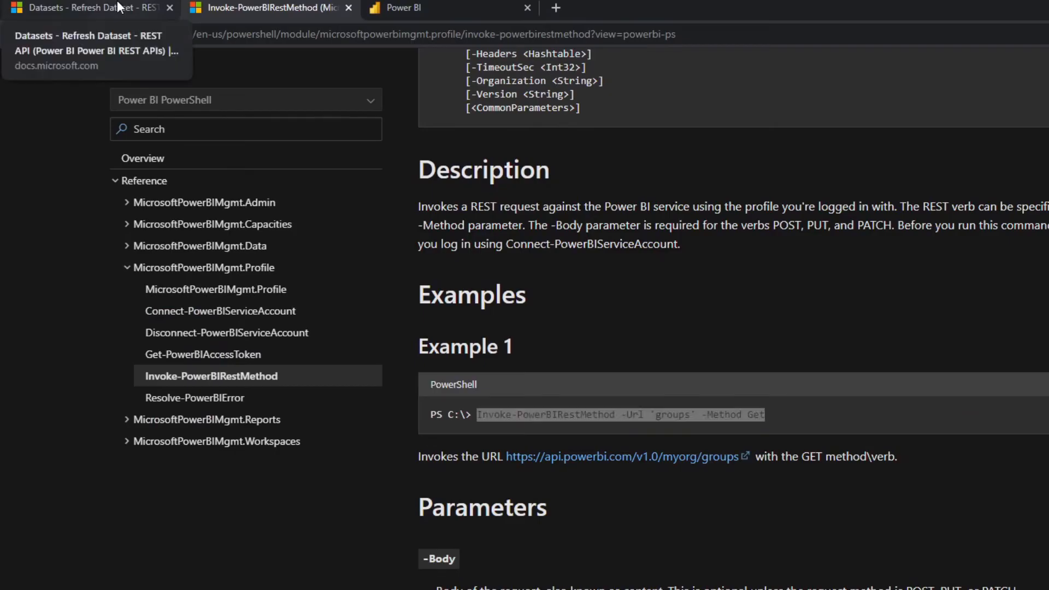
{"action": "left_click", "coordinate": [87, 8]}
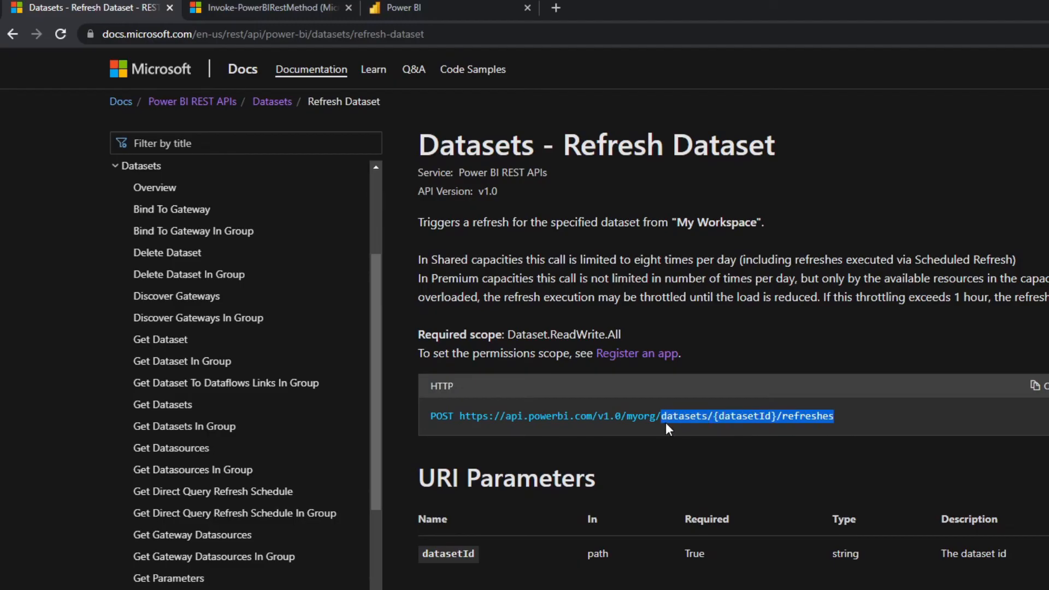
{"action": "mouse_move", "coordinate": [686, 432]}
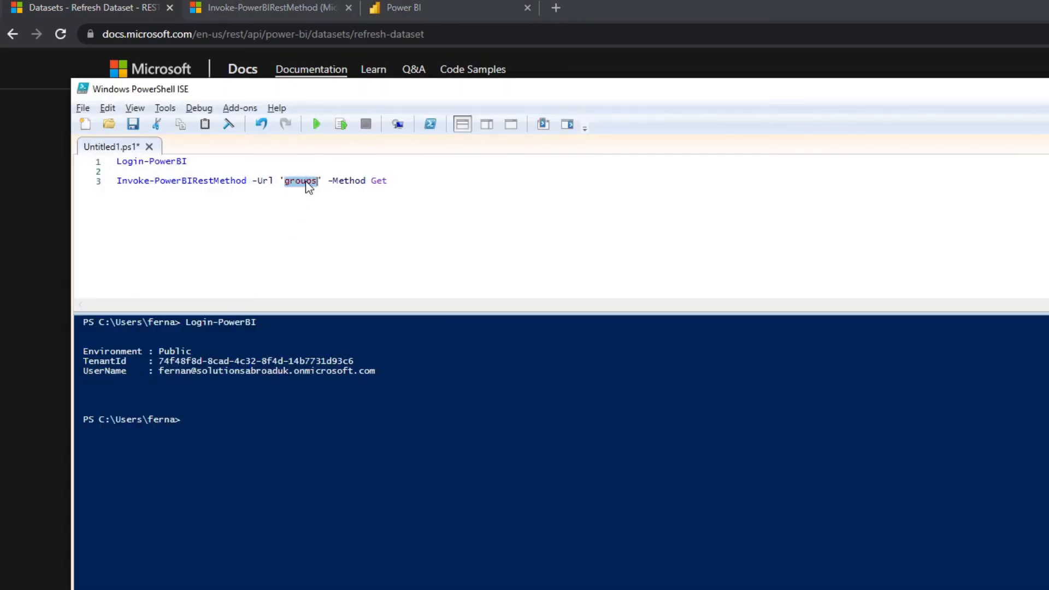
Set -Url to datasets/c487e5de-2086-469e-ab60-6aca55f69969/refreshes, replacing the {datasetId} placeholder
{"action": "type", "text": "datasets/{datasetId}/refreshes"}
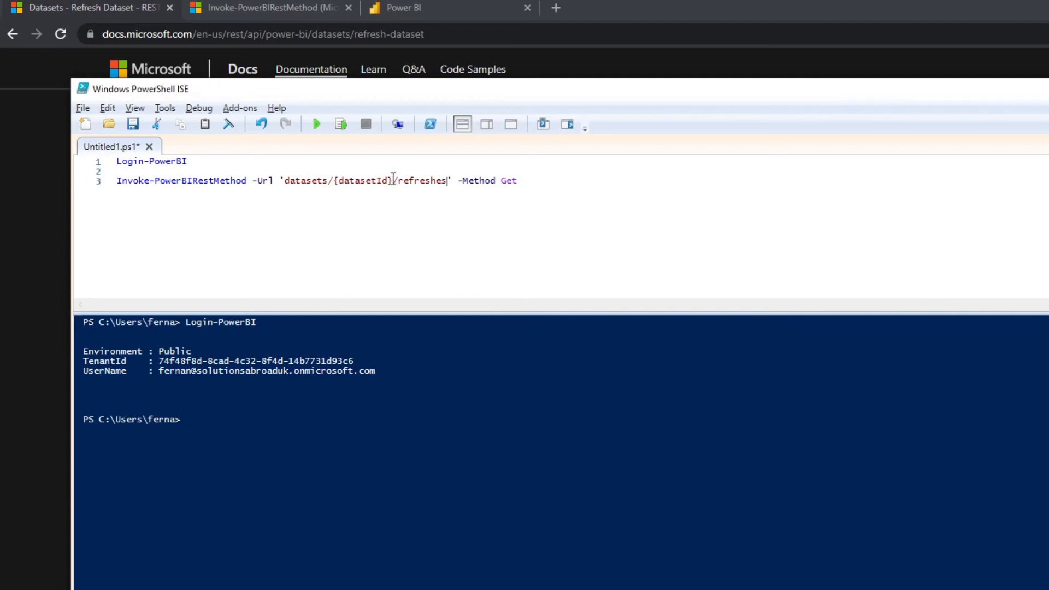
{"action": "double_click", "coordinate": [363, 180]}
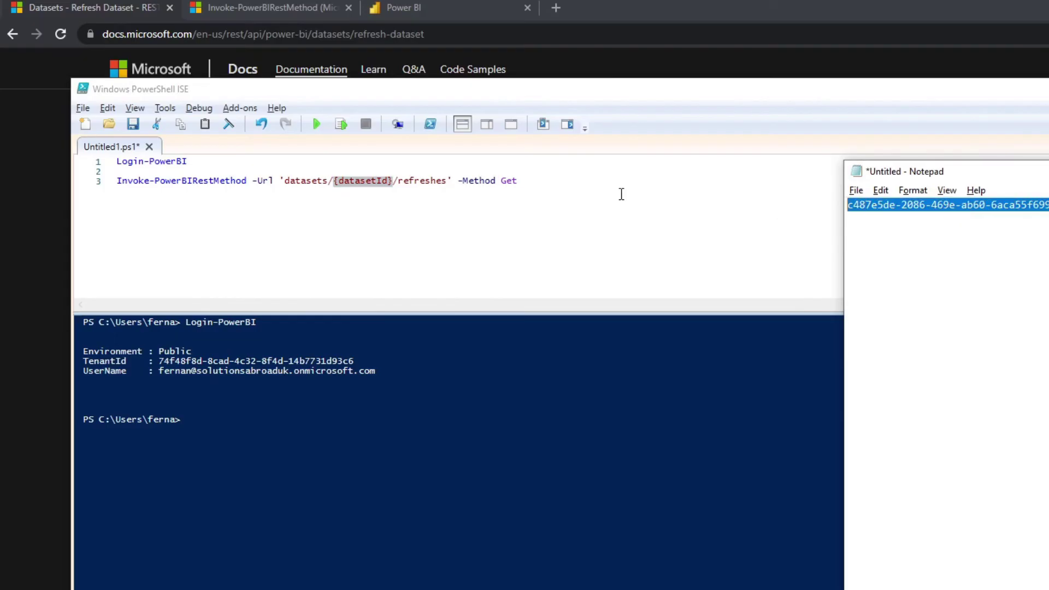
{"action": "left_click", "coordinate": [387, 181]}
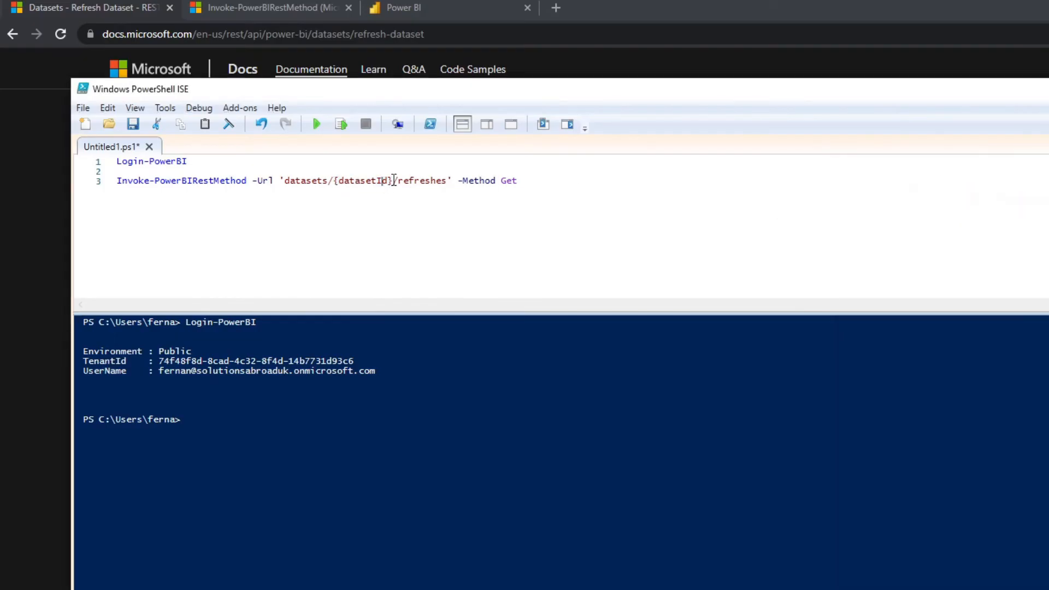
{"action": "type", "text": "c487e5de-2086-469e-ab60-6aca55f69969"}
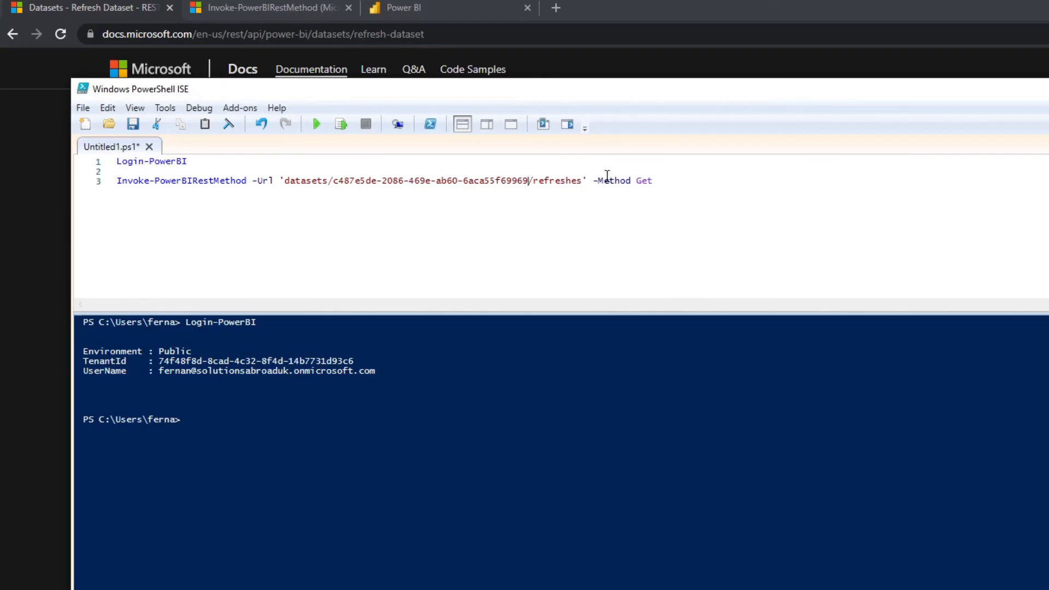
{"action": "mouse_move", "coordinate": [643, 183]}
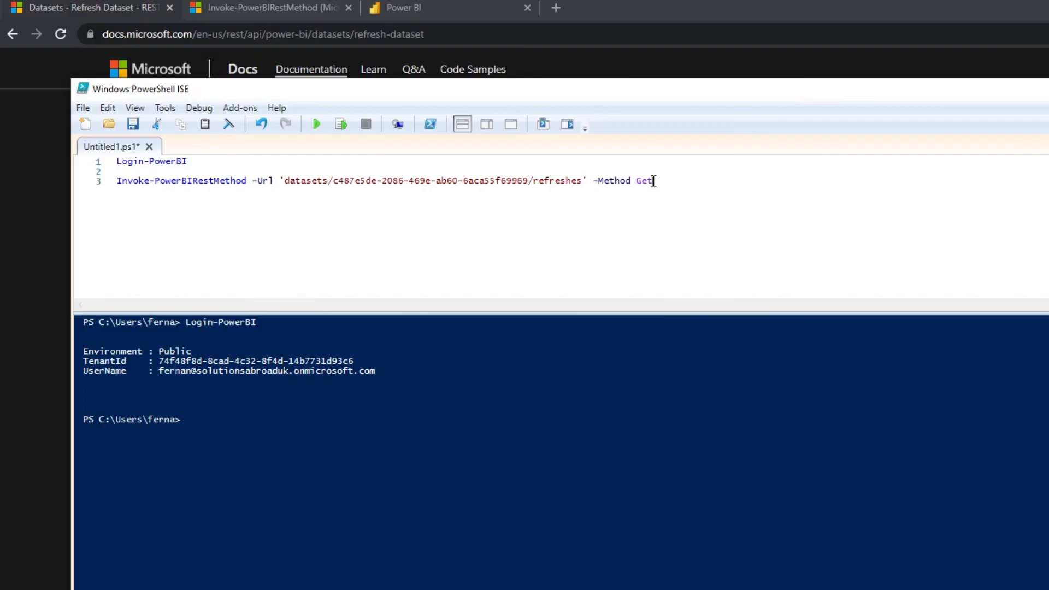
Change -Method to Post, run the refresh request and return to the Power BI service
{"action": "type", "text": "Post"}
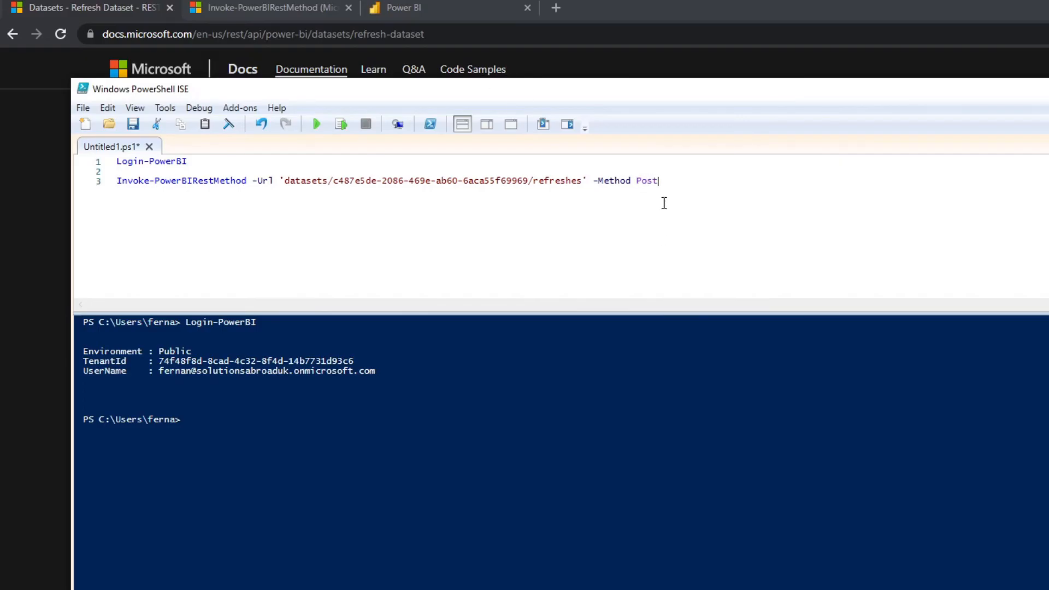
{"action": "mouse_move", "coordinate": [716, 186]}
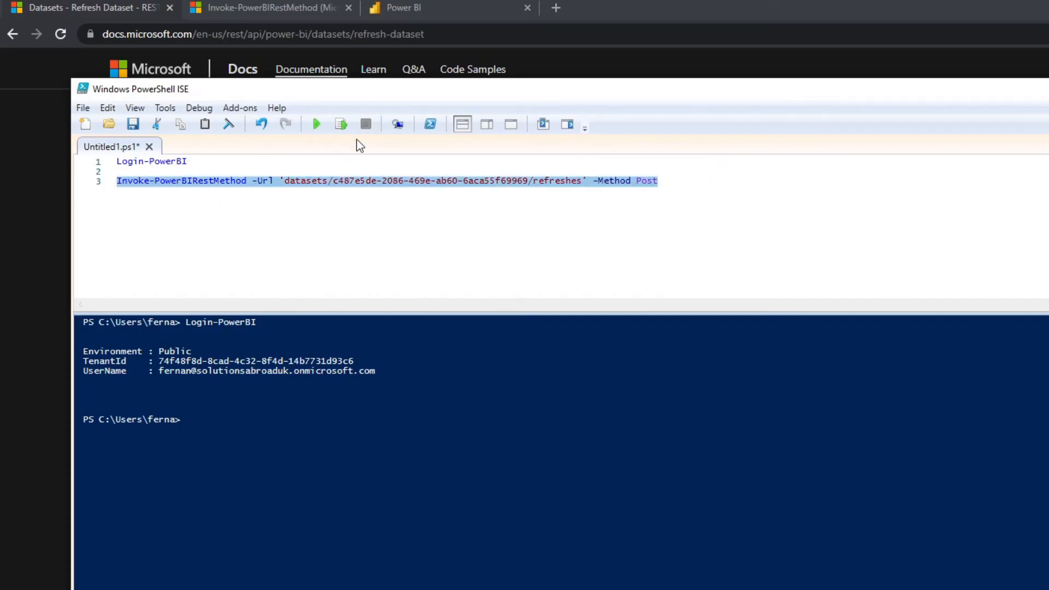
{"action": "left_click", "coordinate": [340, 123]}
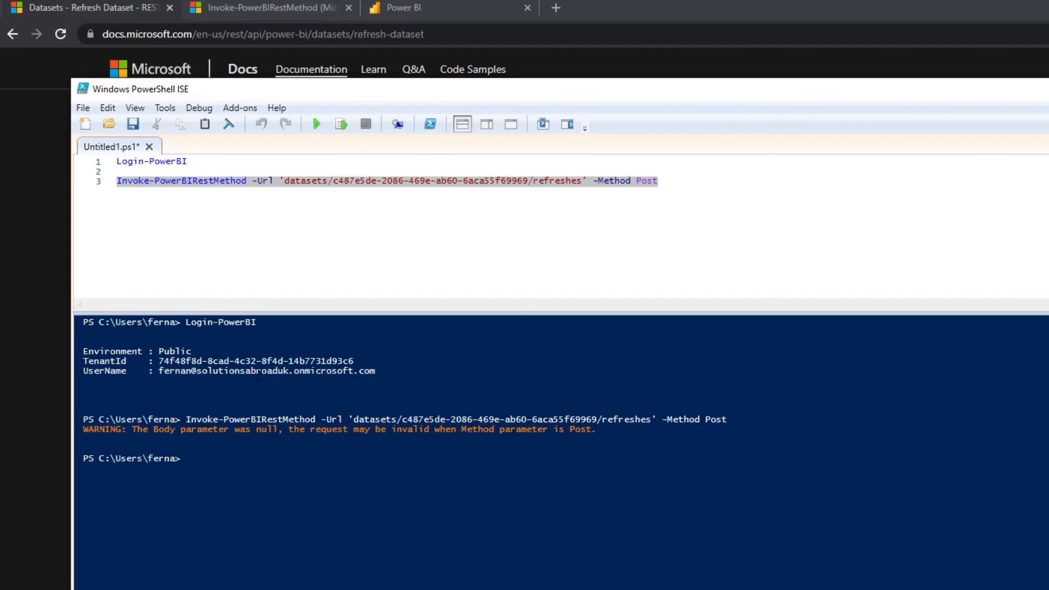
{"action": "left_click", "coordinate": [995, 68]}
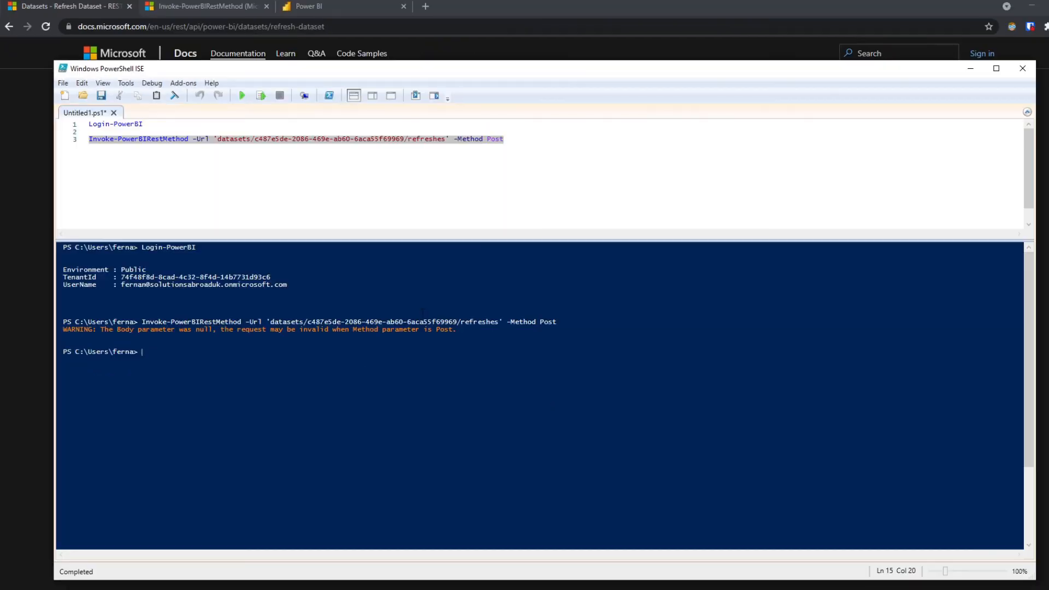
{"action": "left_click", "coordinate": [315, 6]}
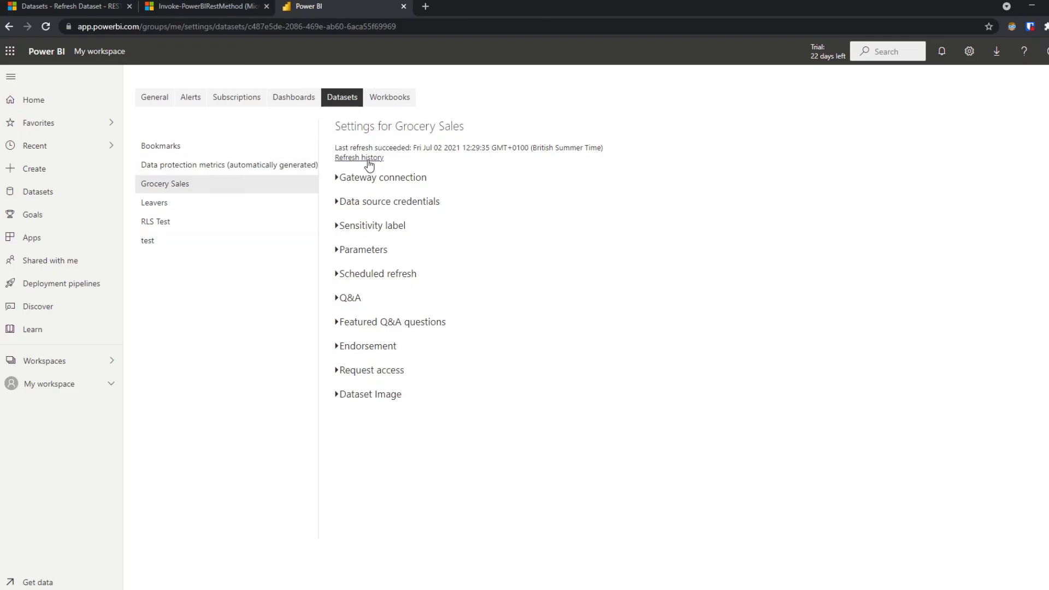
Review the Grocery Sales refresh history showing the completed 02/07/2021 12:29 refresh, then close it
{"action": "left_click", "coordinate": [359, 157]}
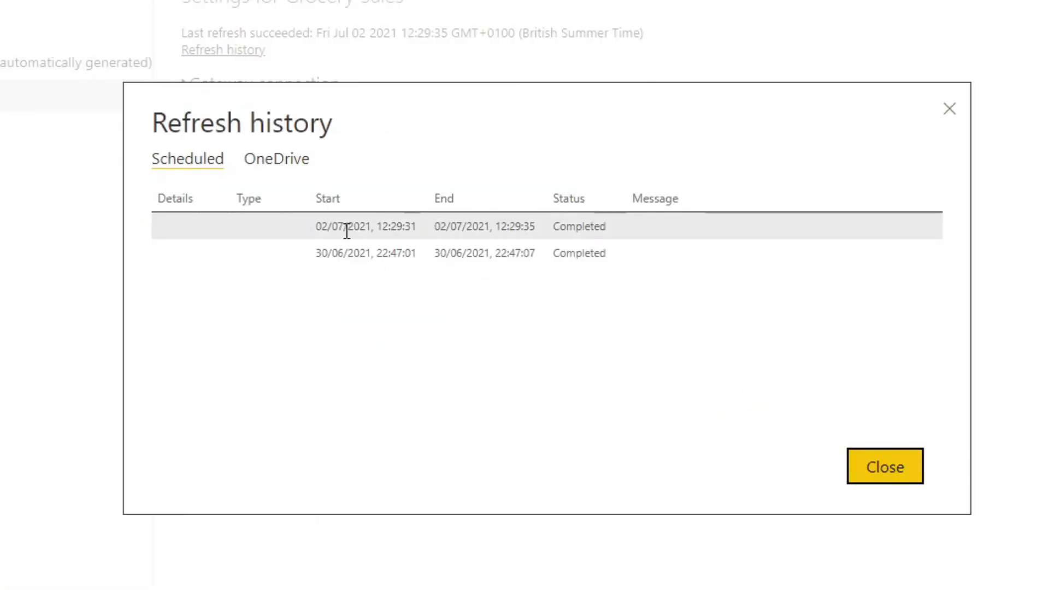
{"action": "mouse_move", "coordinate": [315, 232]}
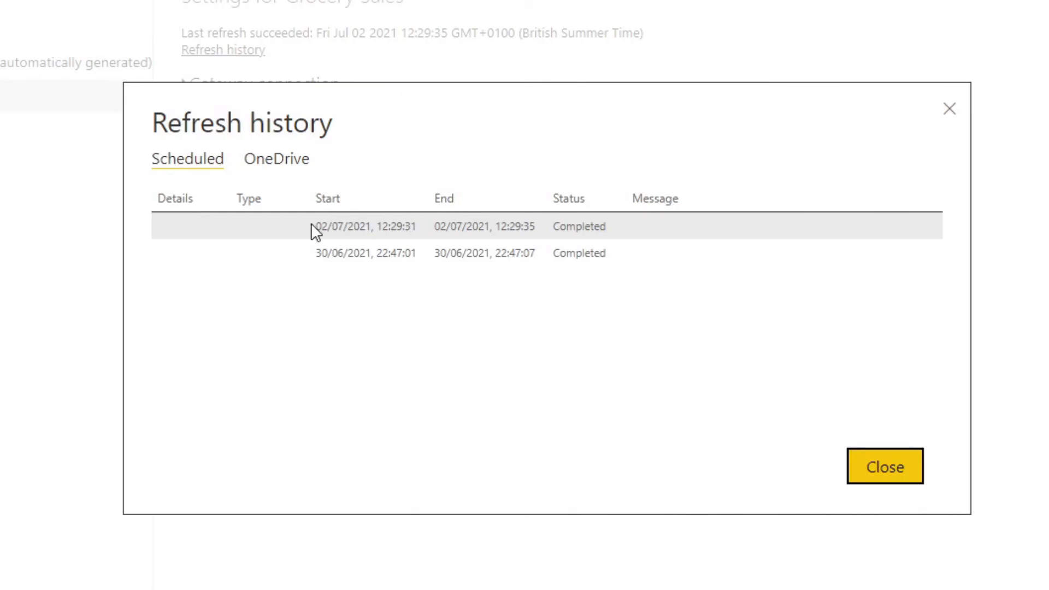
{"action": "mouse_move", "coordinate": [463, 222]}
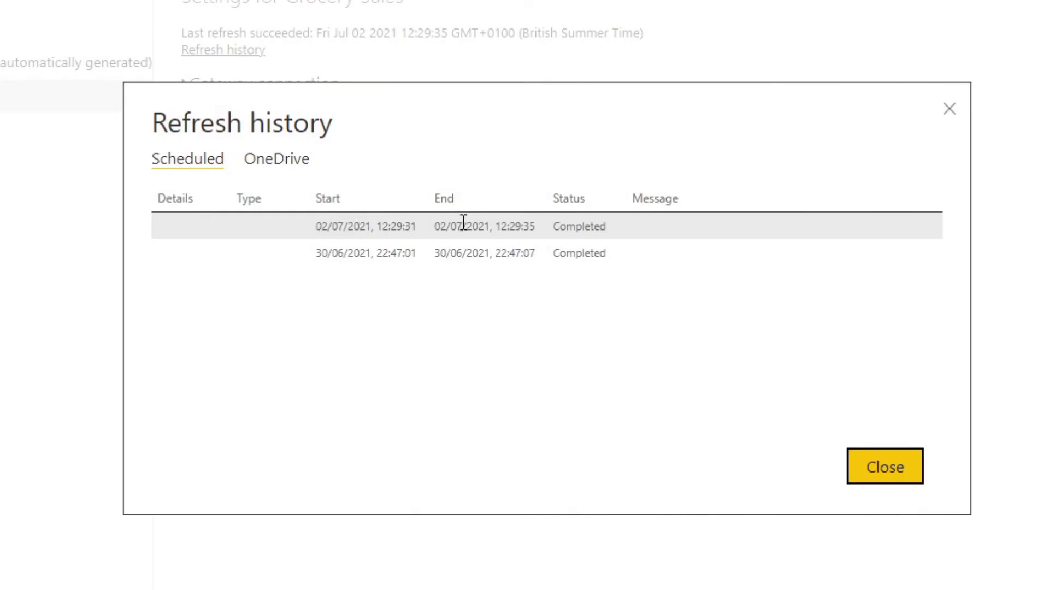
{"action": "mouse_move", "coordinate": [435, 232]}
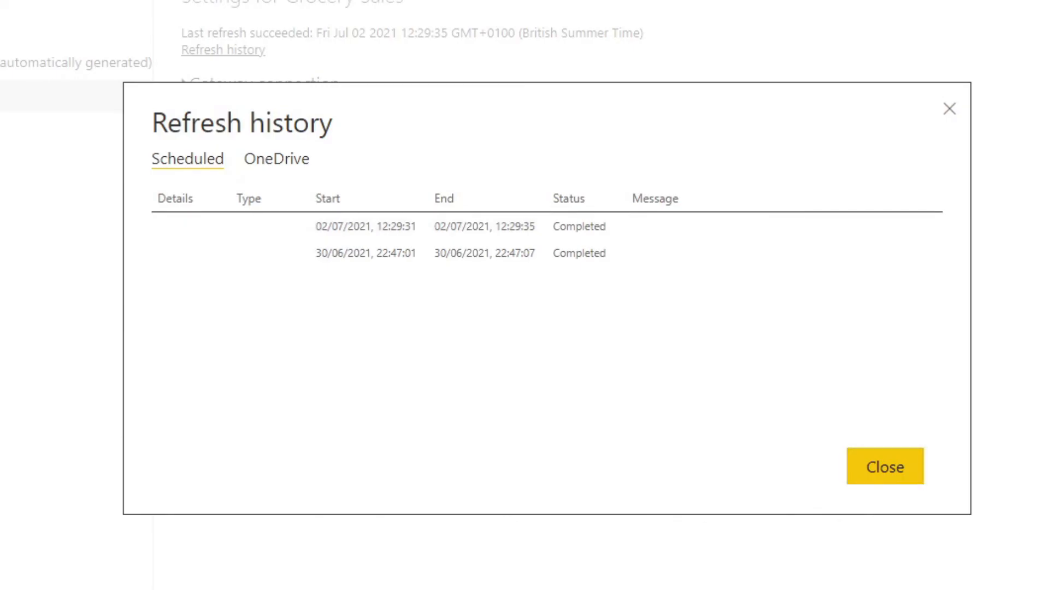
{"action": "left_click", "coordinate": [884, 467]}
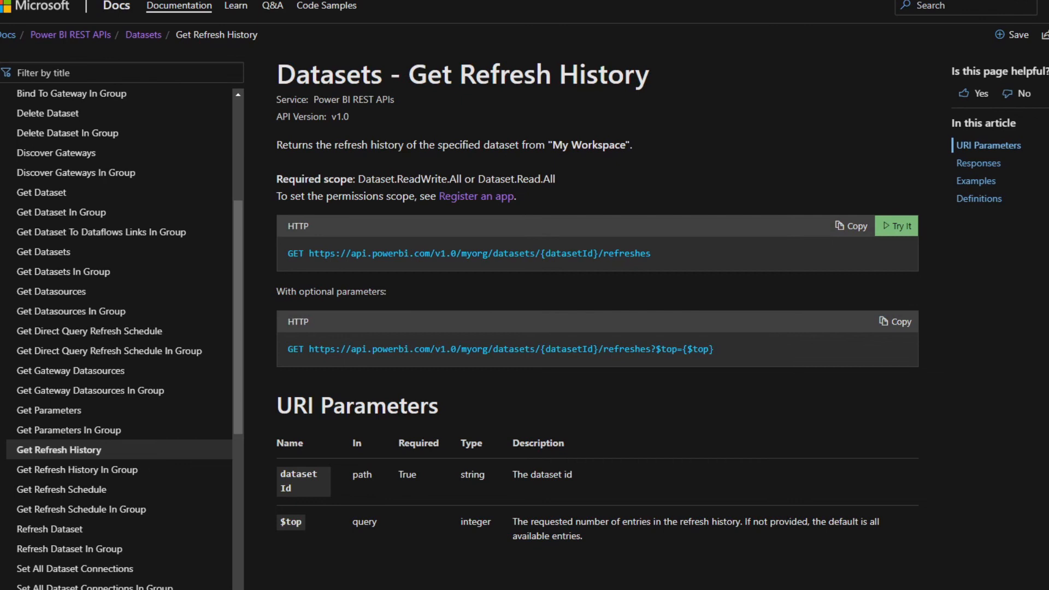
{"action": "mouse_move", "coordinate": [658, 259]}
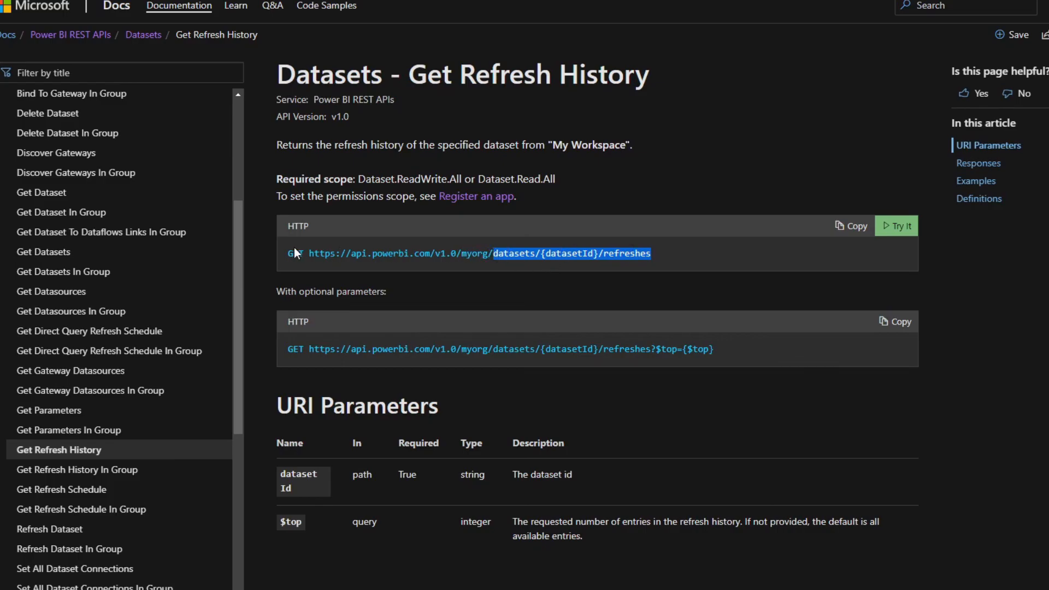
Select the datasets/{datasetId}/refreshes path from the Get Refresh History GET line
{"action": "double_click", "coordinate": [294, 252]}
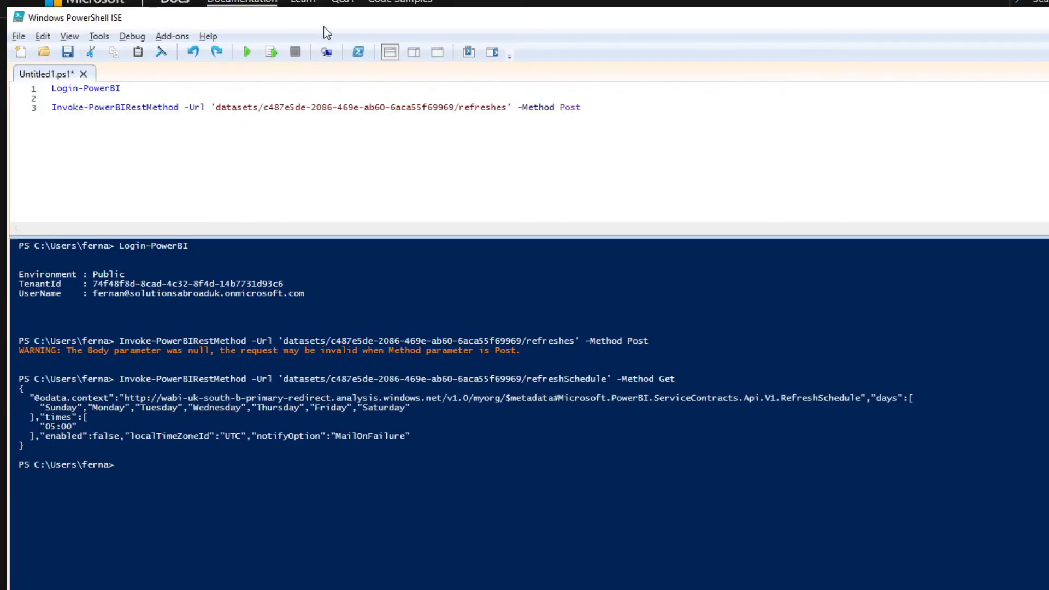
Change the refreshes request method to Get and run it, listing two completed ViaApi refreshes
{"action": "double_click", "coordinate": [564, 107]}
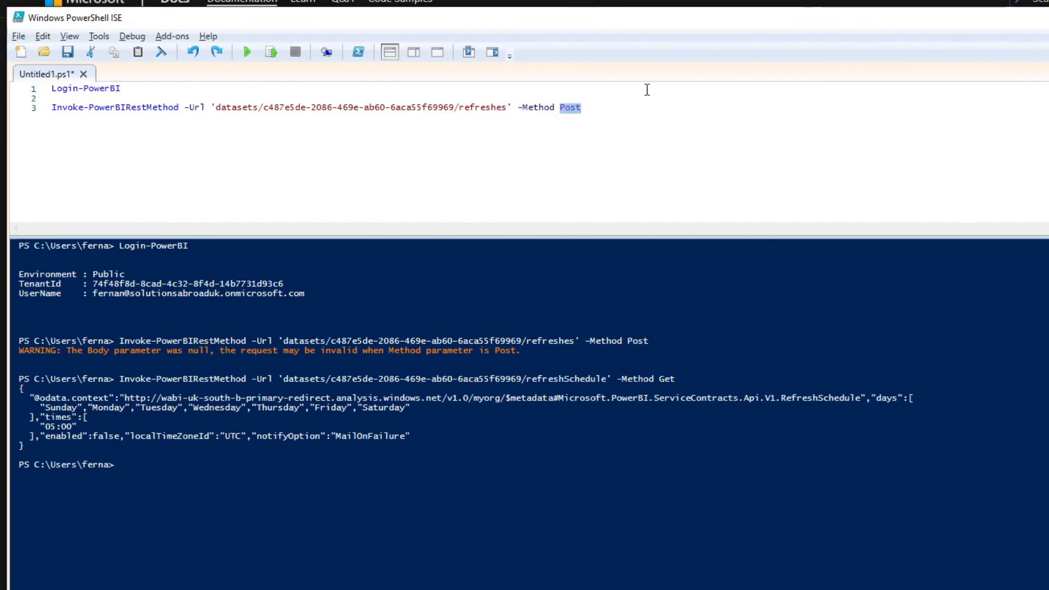
{"action": "type", "text": "Get"}
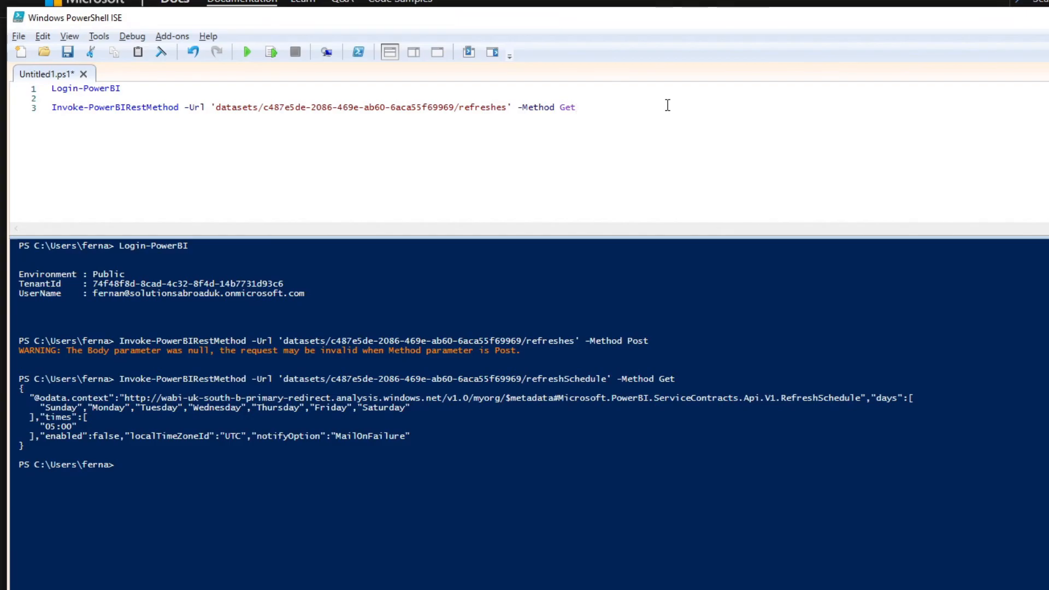
{"action": "left_click", "coordinate": [247, 52]}
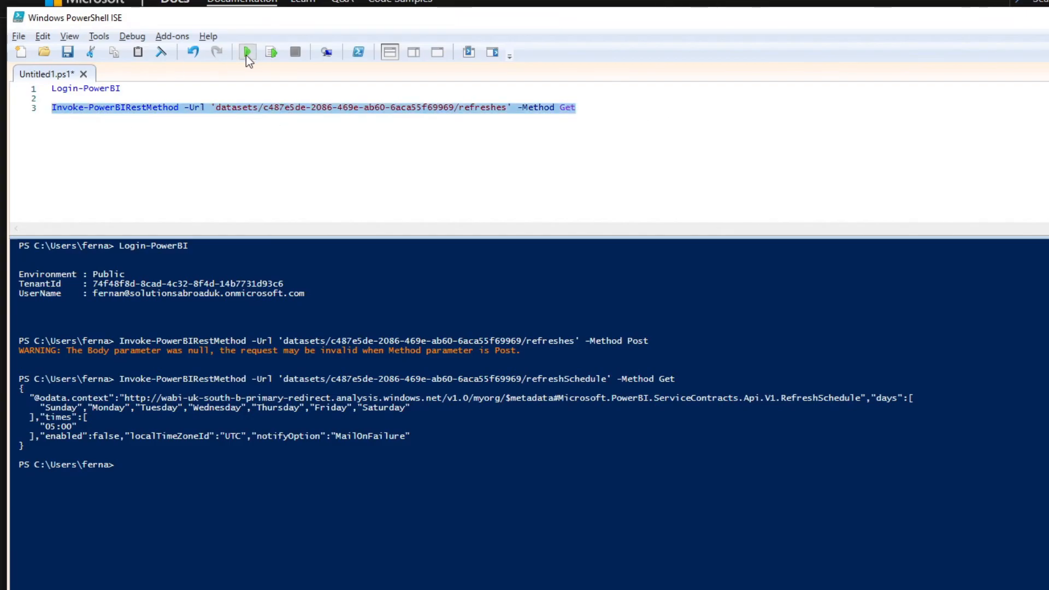
{"action": "left_click", "coordinate": [246, 51]}
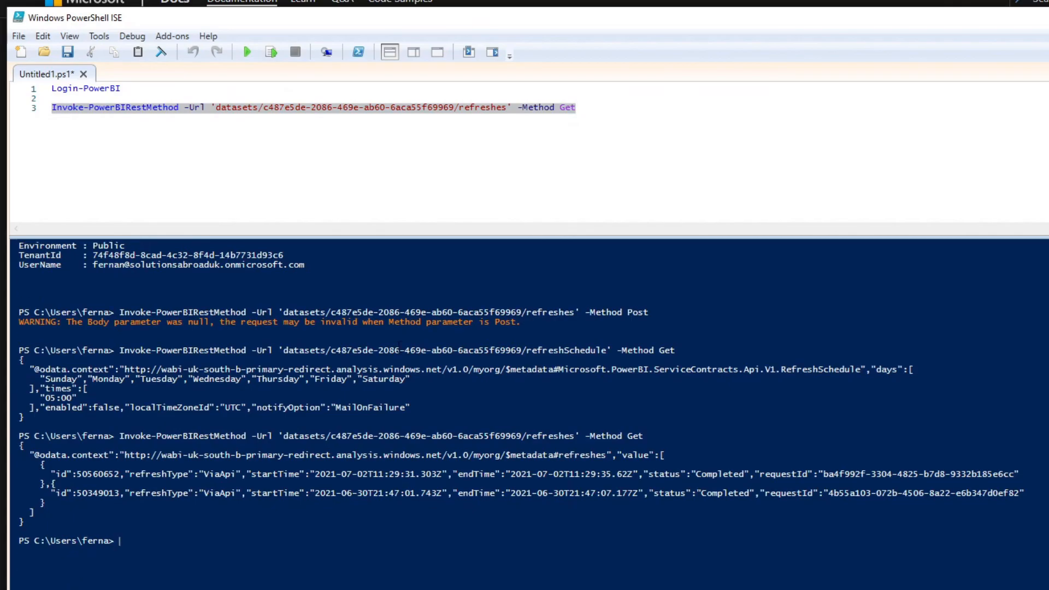
{"action": "scroll", "scroll_direction": "up", "scroll_amount": 3}
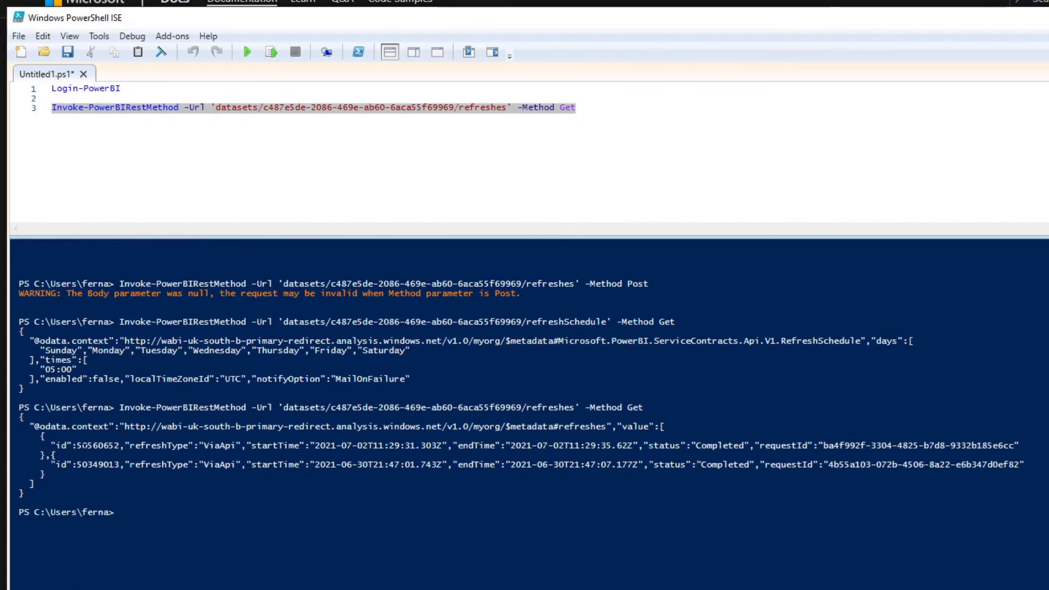